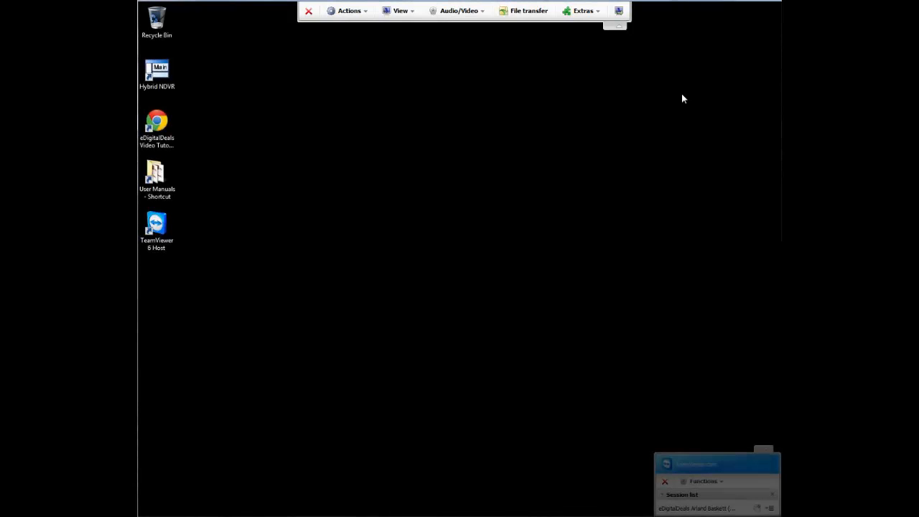
{"action": "mouse_move", "coordinate": [763, 131]}
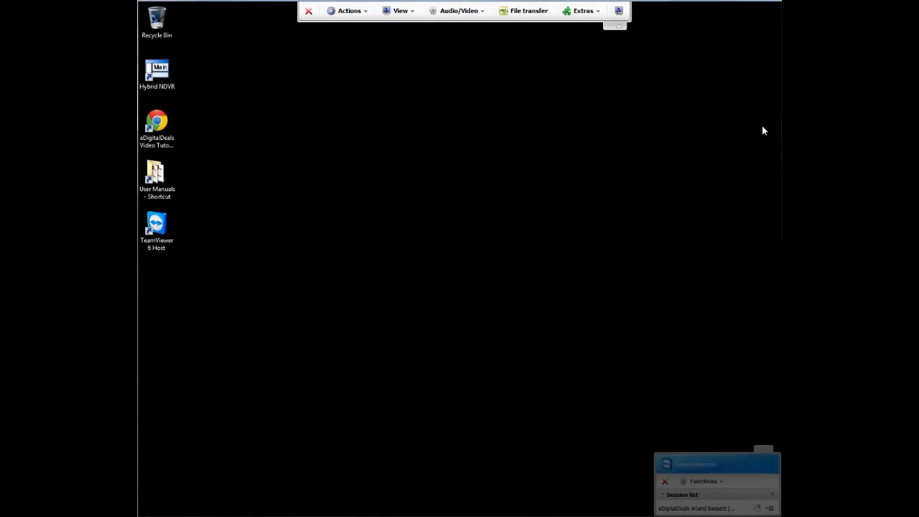
{"action": "mouse_move", "coordinate": [742, 136]}
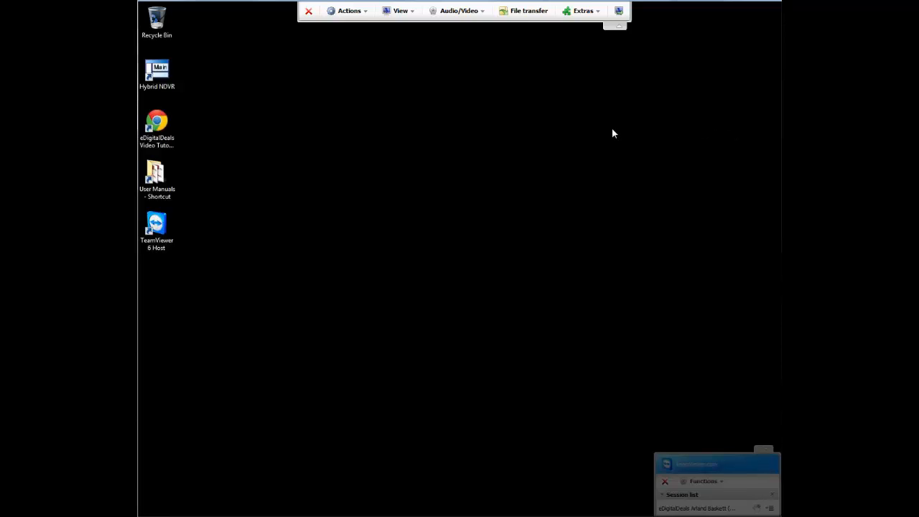
{"action": "mouse_move", "coordinate": [585, 53]}
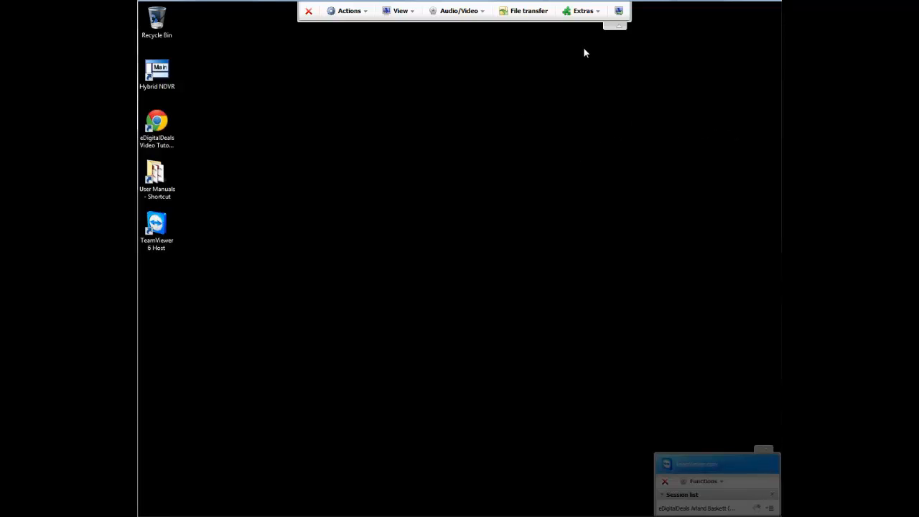
{"action": "mouse_move", "coordinate": [765, 434]}
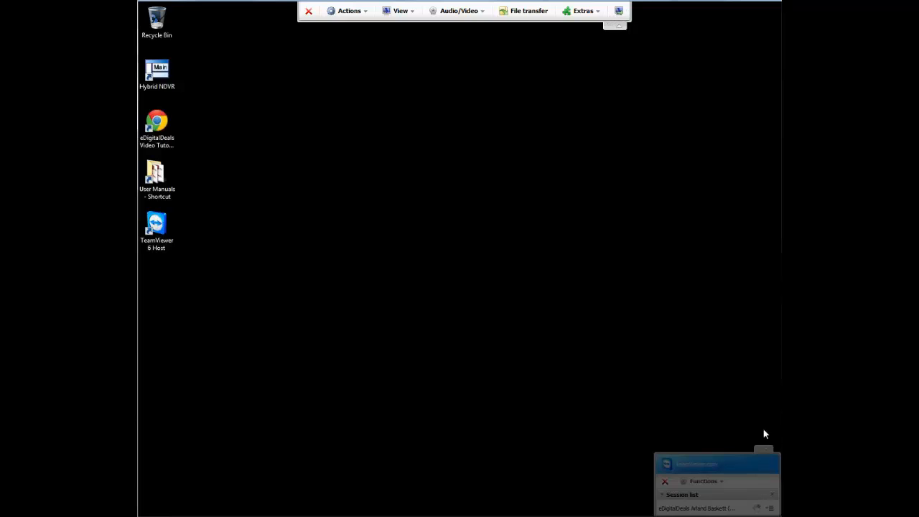
{"action": "mouse_move", "coordinate": [729, 415]}
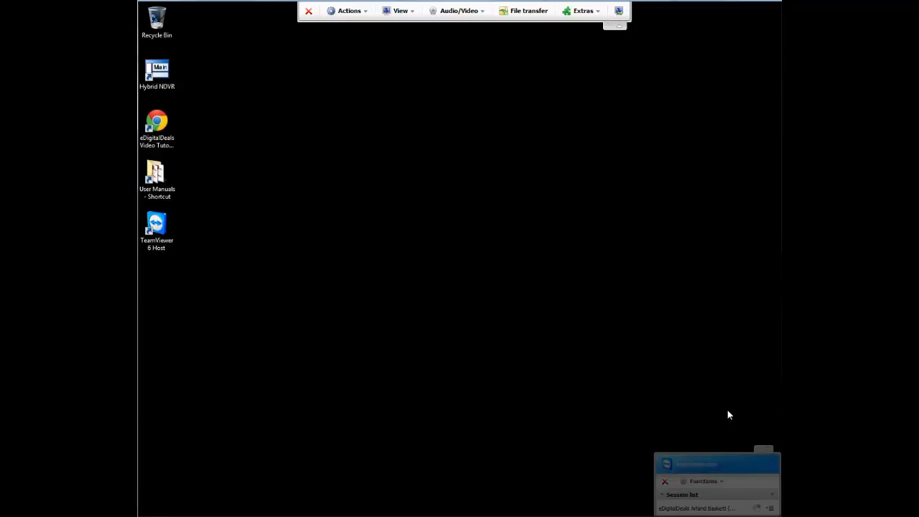
{"action": "mouse_move", "coordinate": [342, 6]}
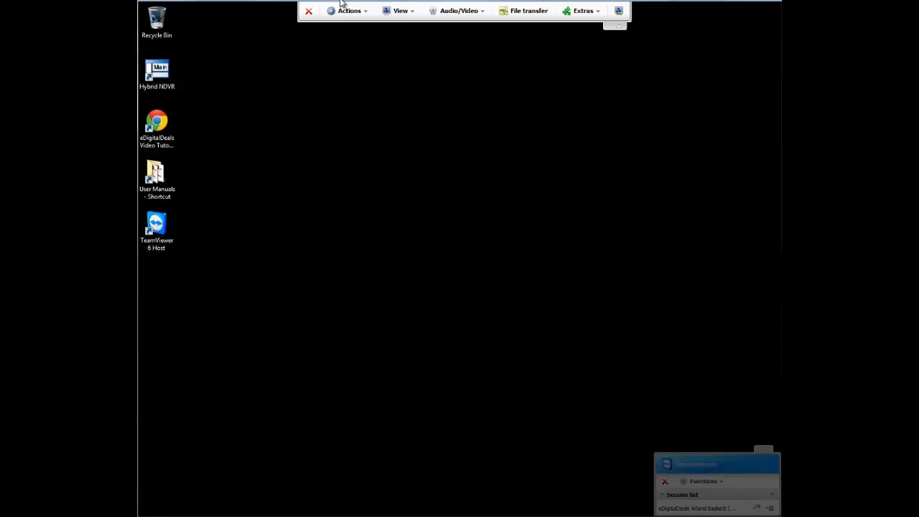
{"action": "mouse_move", "coordinate": [400, 11]}
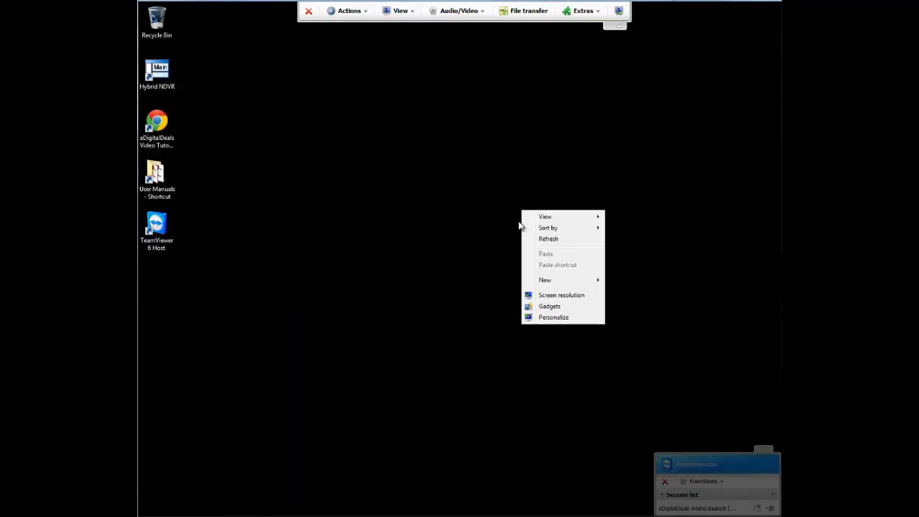
{"action": "mouse_move", "coordinate": [573, 295]}
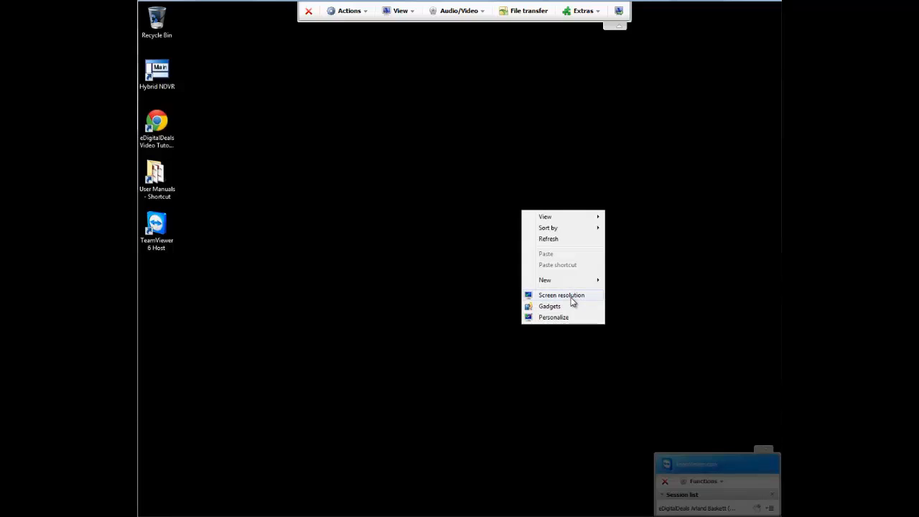
Step: Review display 1 and display 2 in the screen resolution settings, then close them
{"action": "left_click", "coordinate": [560, 295]}
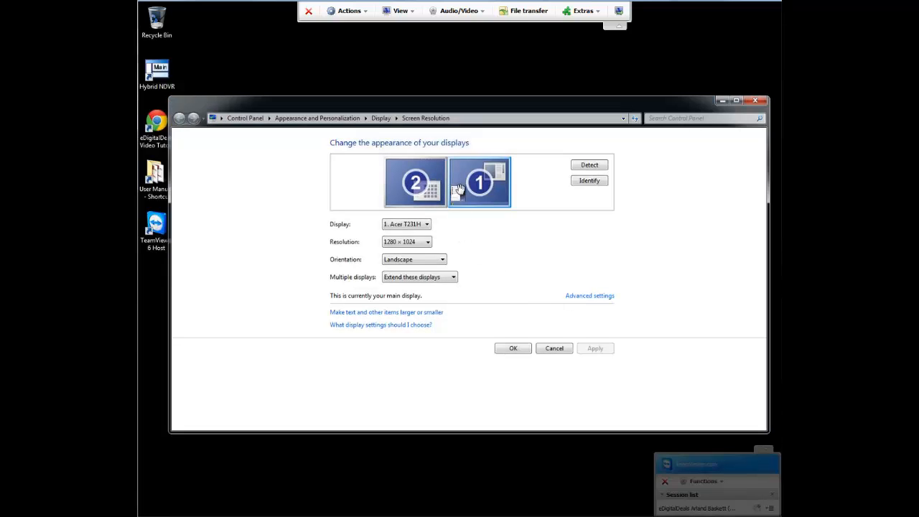
{"action": "mouse_move", "coordinate": [479, 189]}
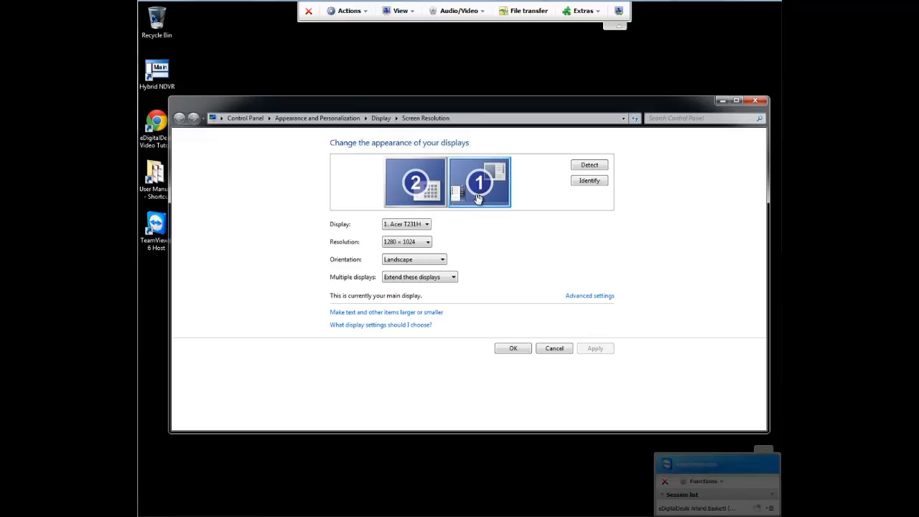
{"action": "left_click", "coordinate": [415, 181]}
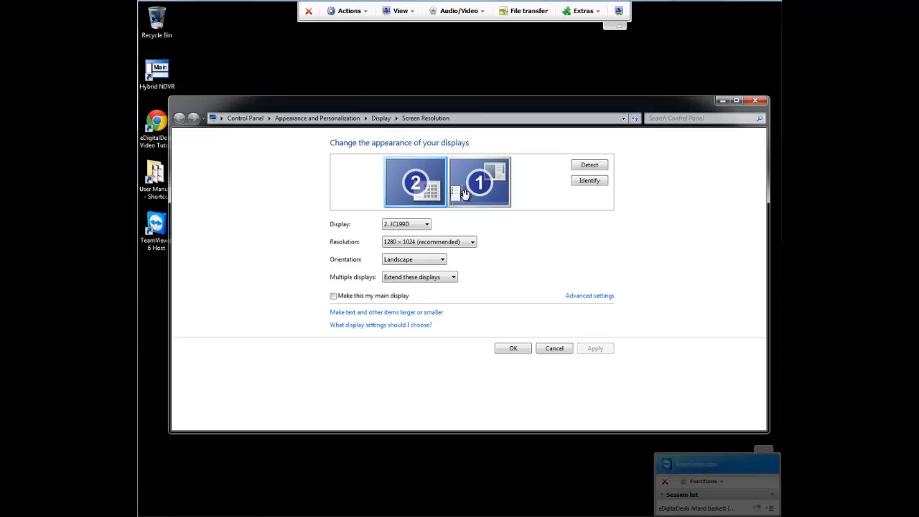
{"action": "left_click", "coordinate": [479, 182]}
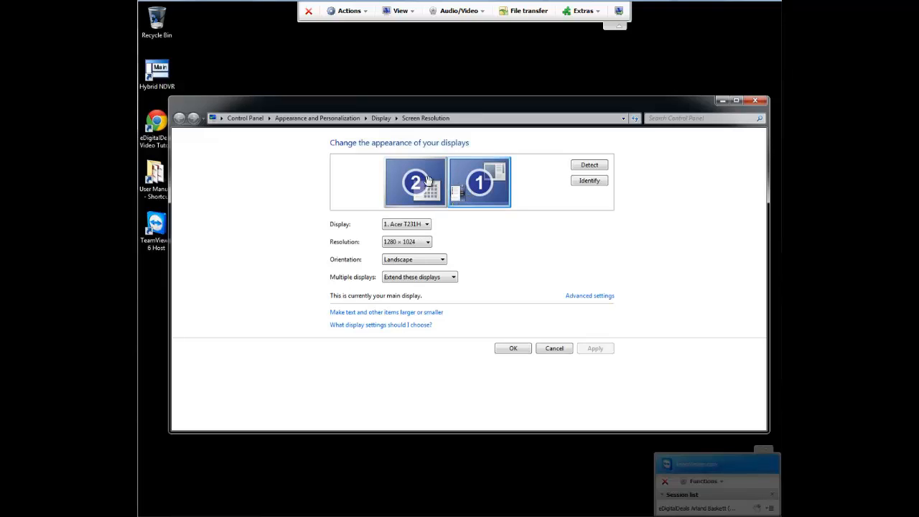
{"action": "left_click", "coordinate": [415, 181]}
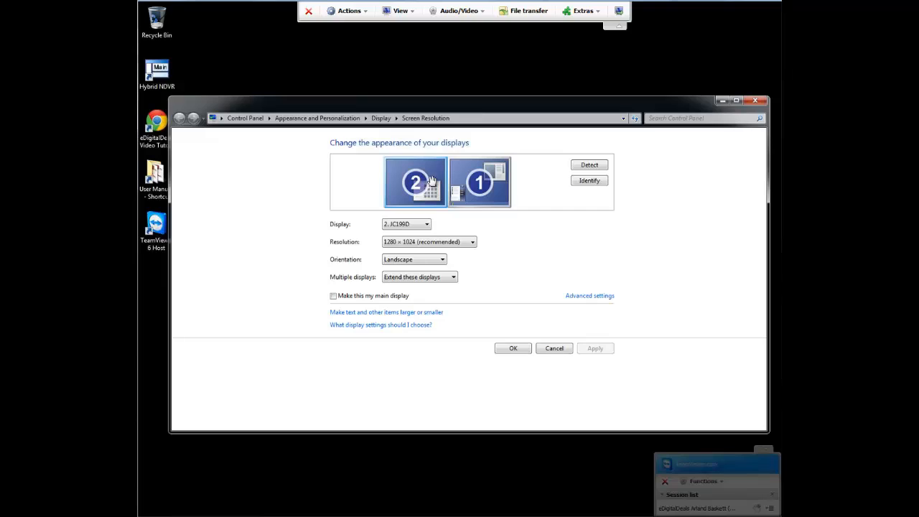
{"action": "mouse_move", "coordinate": [683, 166]}
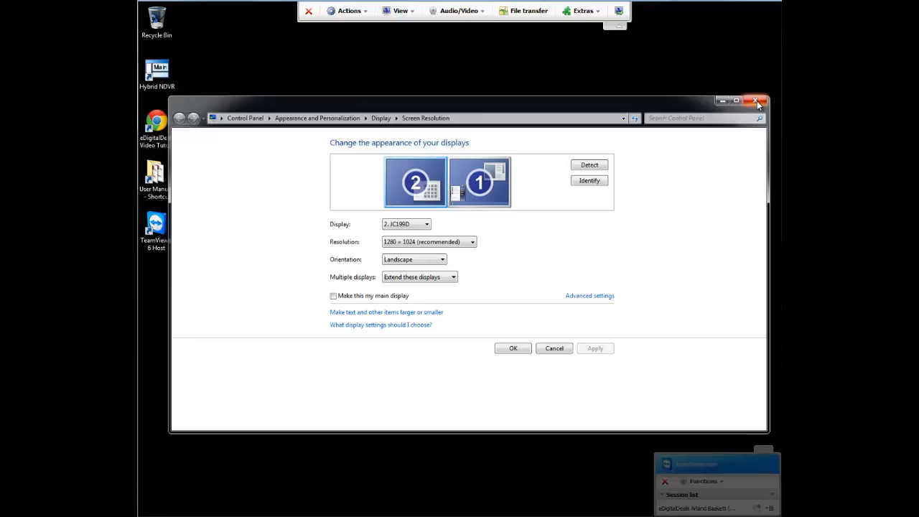
{"action": "left_click", "coordinate": [756, 100]}
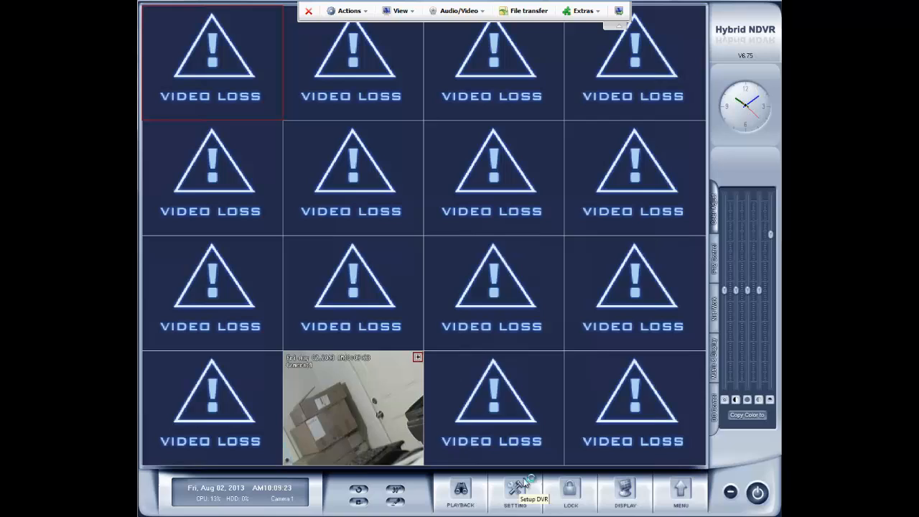
Step: Change the Dual Monitor Function in System Setup and acknowledge the restart-required notice
{"action": "left_click", "coordinate": [515, 492]}
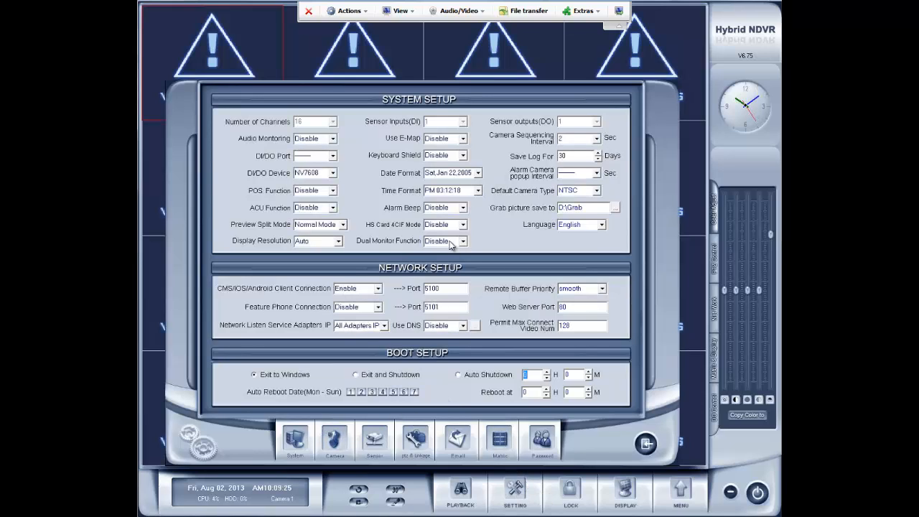
{"action": "left_click", "coordinate": [463, 240]}
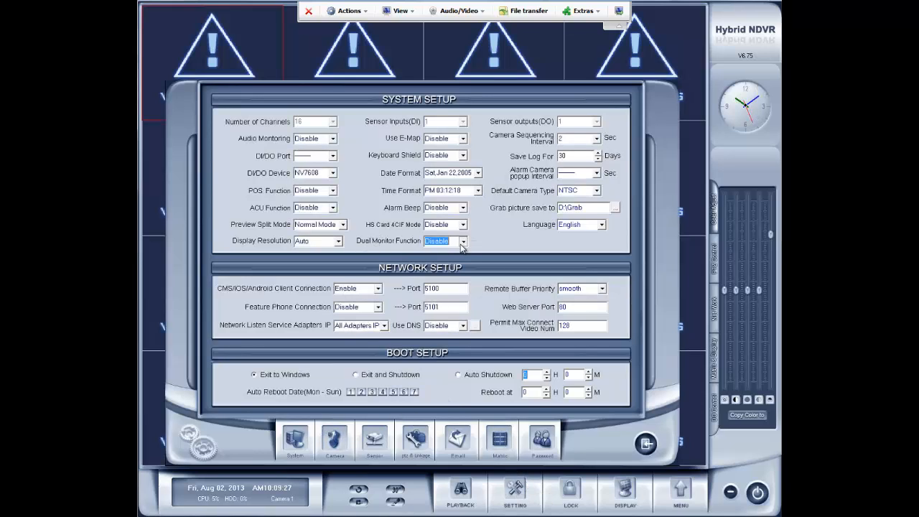
{"action": "left_click", "coordinate": [445, 241]}
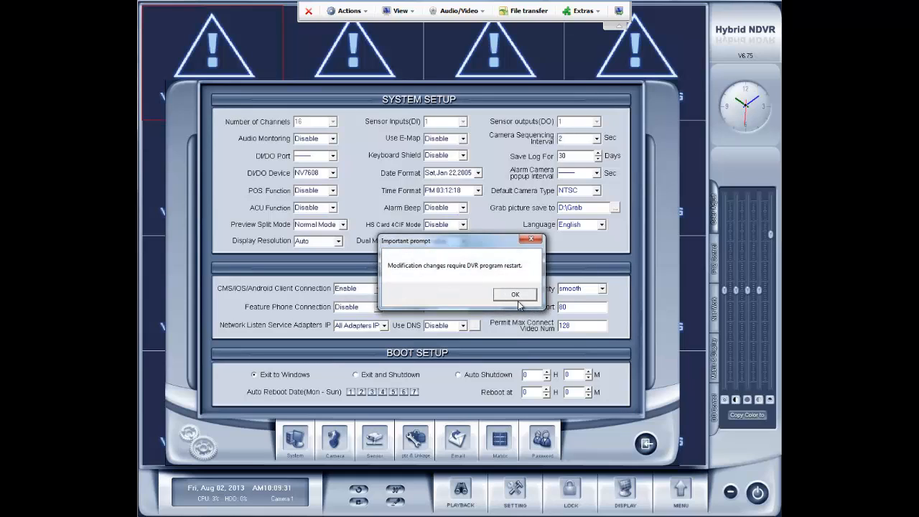
{"action": "left_click", "coordinate": [515, 295]}
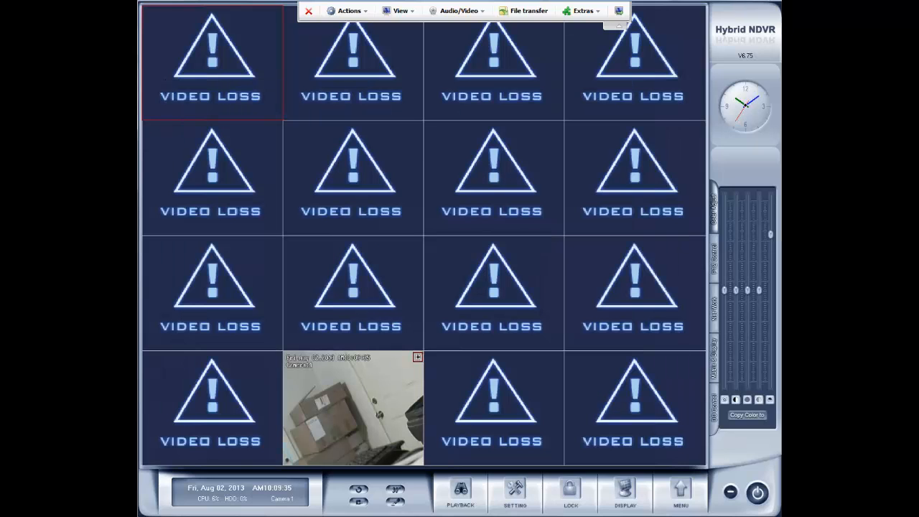
Step: Shut down Hybrid NDVR and relaunch it from its desktop shortcut
{"action": "left_click", "coordinate": [757, 492]}
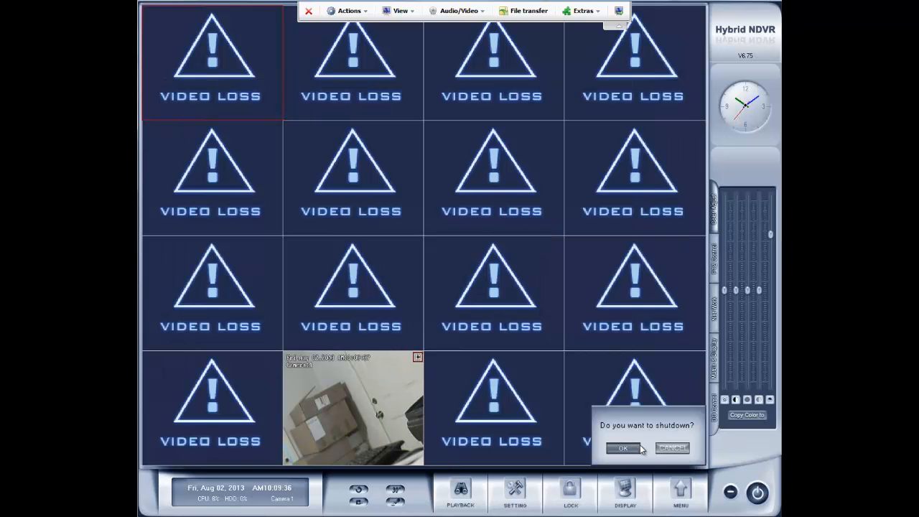
{"action": "left_click", "coordinate": [621, 448]}
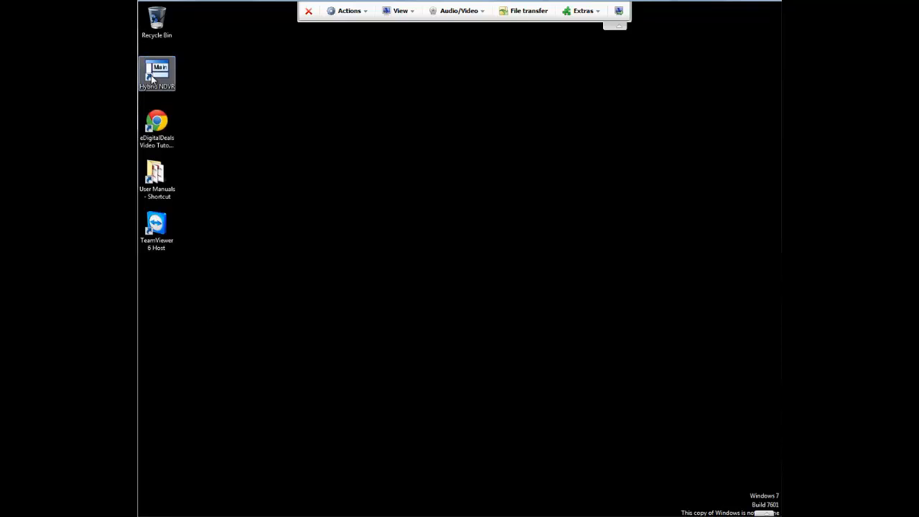
{"action": "left_click", "coordinate": [156, 72]}
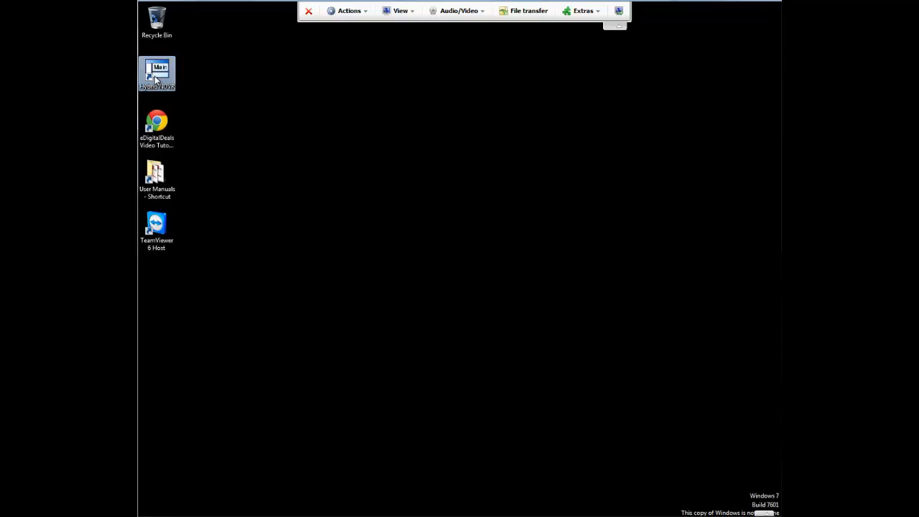
{"action": "double_click", "coordinate": [156, 73]}
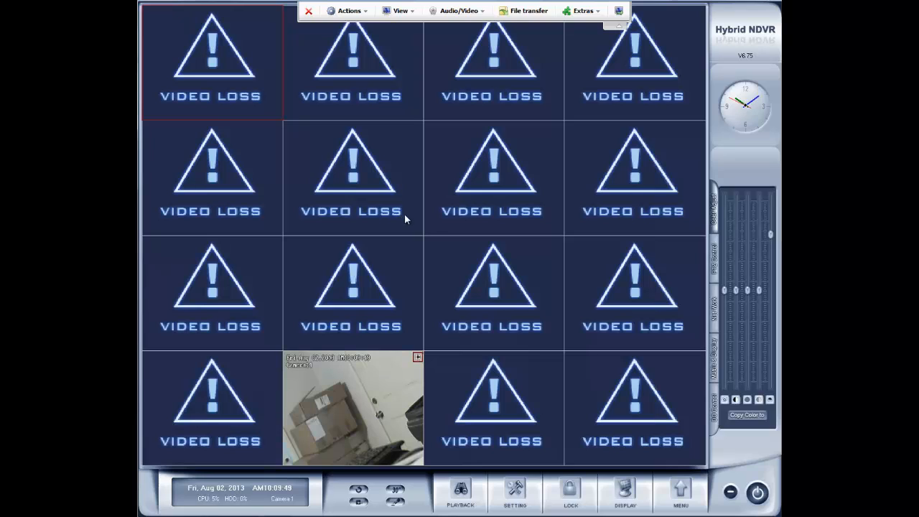
{"action": "mouse_move", "coordinate": [393, 366]}
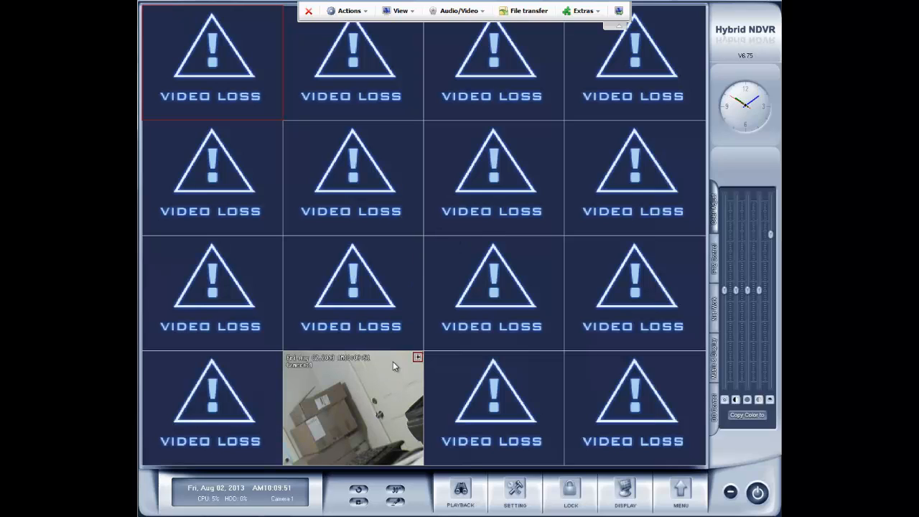
{"action": "mouse_move", "coordinate": [399, 406]}
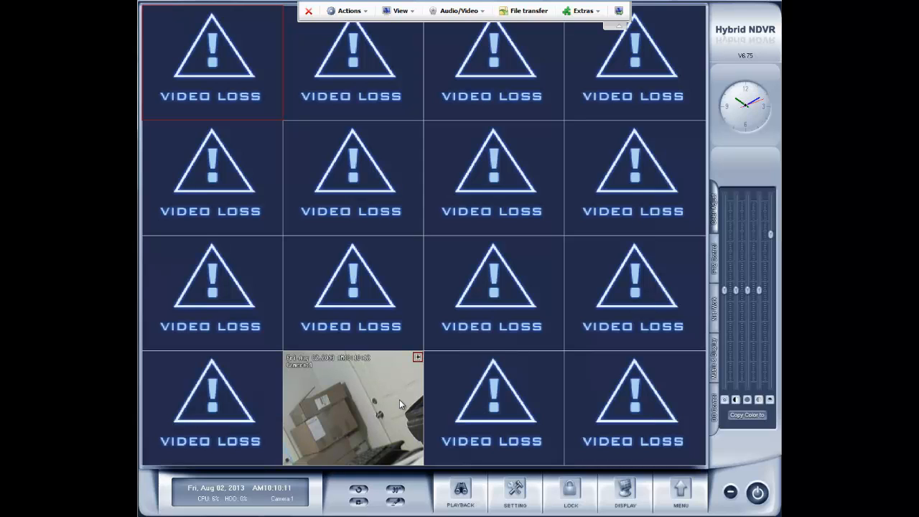
Step: Add client 127.0.0.1's TV:2 in PC Decoder Setup and open its Monitor Setup
{"action": "right_click", "coordinate": [400, 405]}
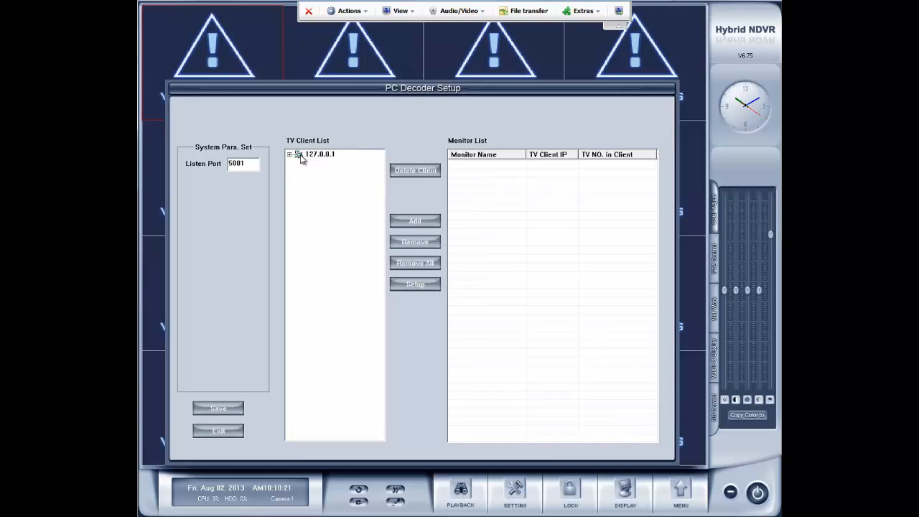
{"action": "left_click", "coordinate": [289, 154]}
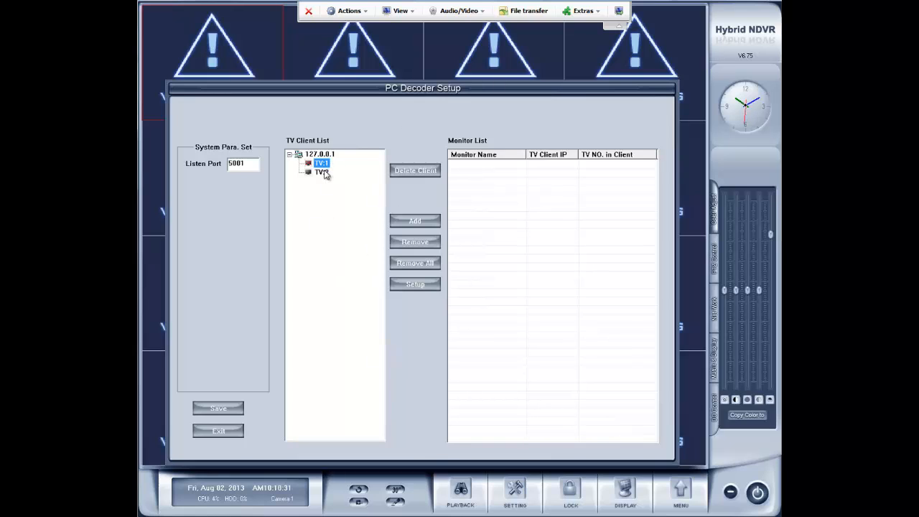
{"action": "left_click", "coordinate": [414, 221]}
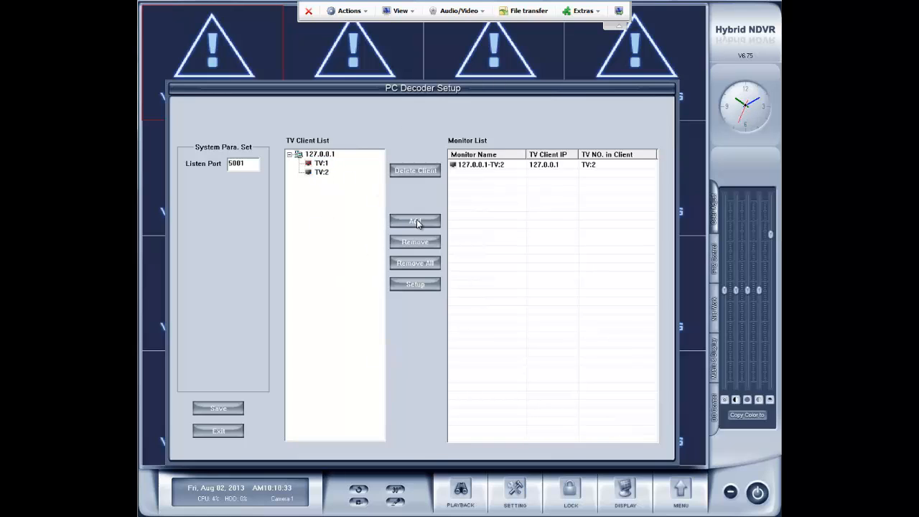
{"action": "mouse_move", "coordinate": [420, 300]}
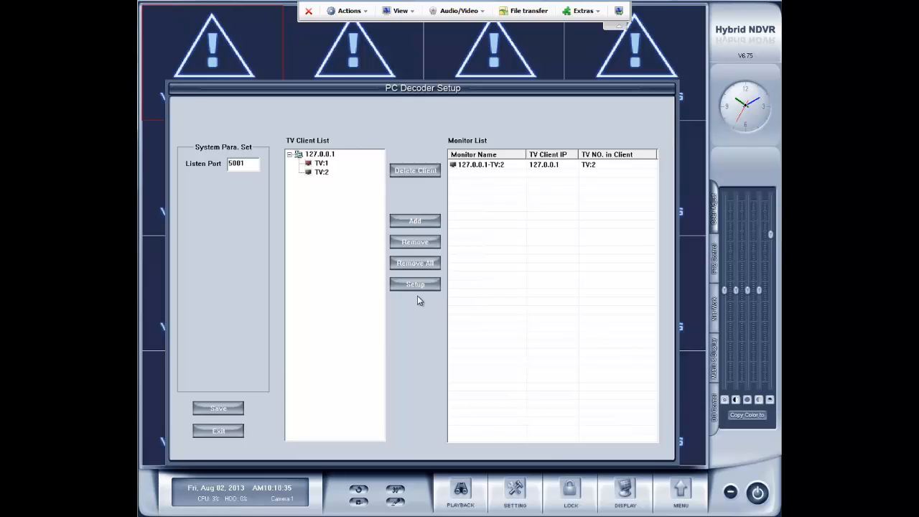
{"action": "left_click", "coordinate": [415, 284]}
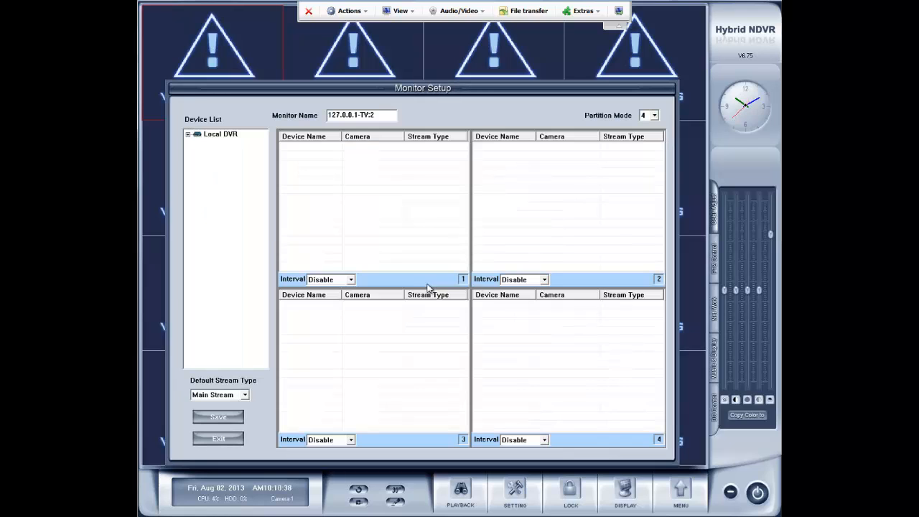
{"action": "mouse_move", "coordinate": [509, 137]}
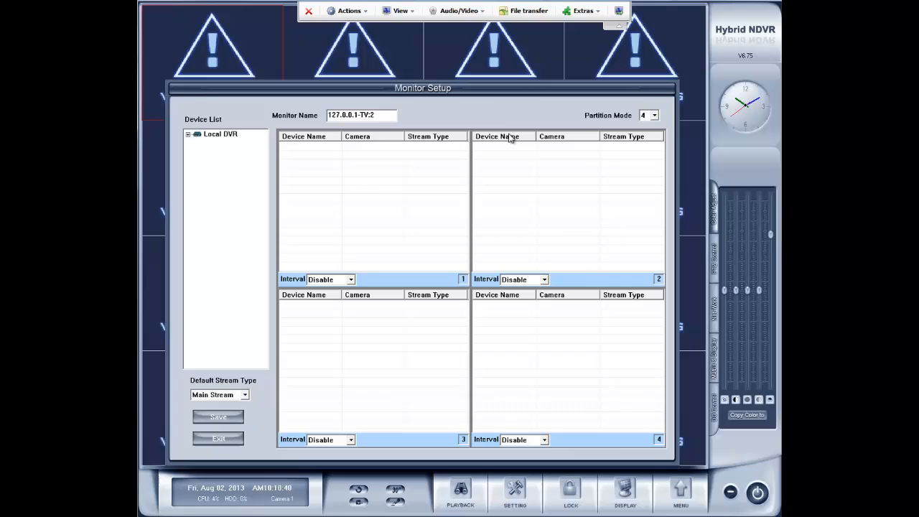
{"action": "mouse_move", "coordinate": [328, 279]}
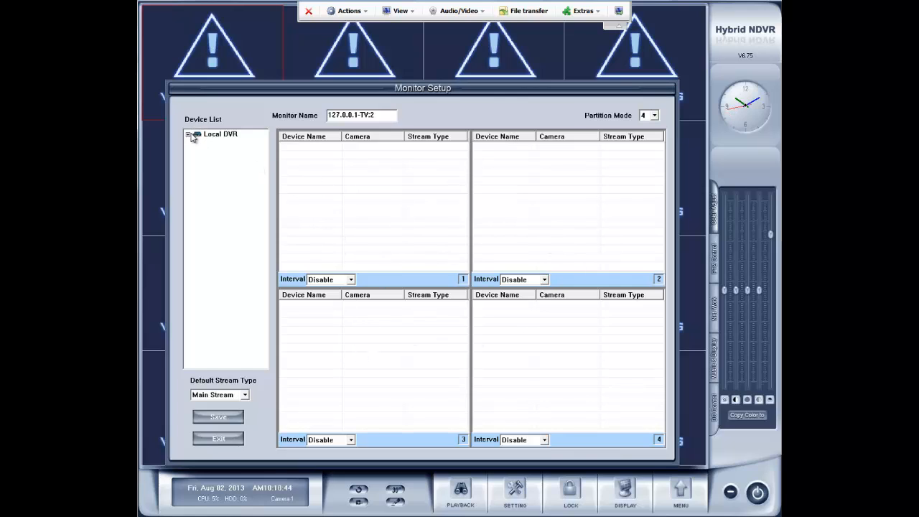
Step: Expand Local DVR's cameras and switch TV:2's partition mode to 16, then to 1
{"action": "left_click", "coordinate": [188, 134]}
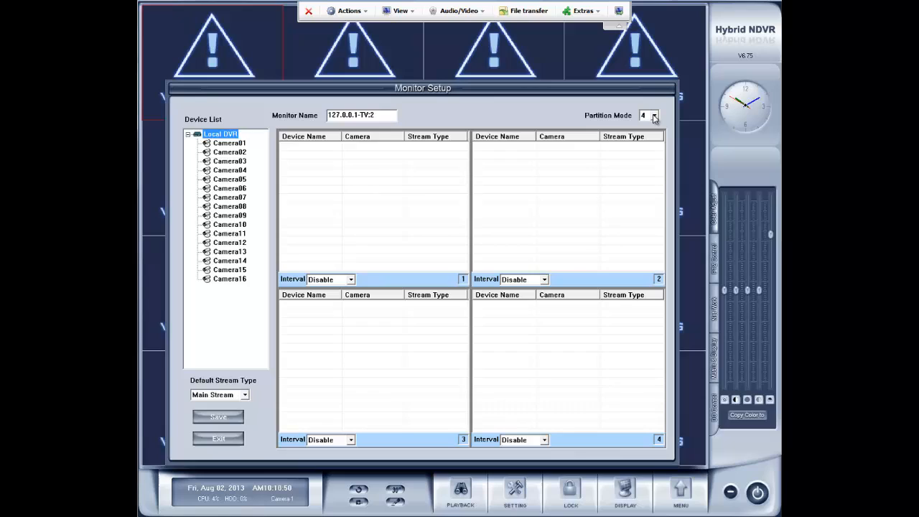
{"action": "mouse_move", "coordinate": [562, 260]}
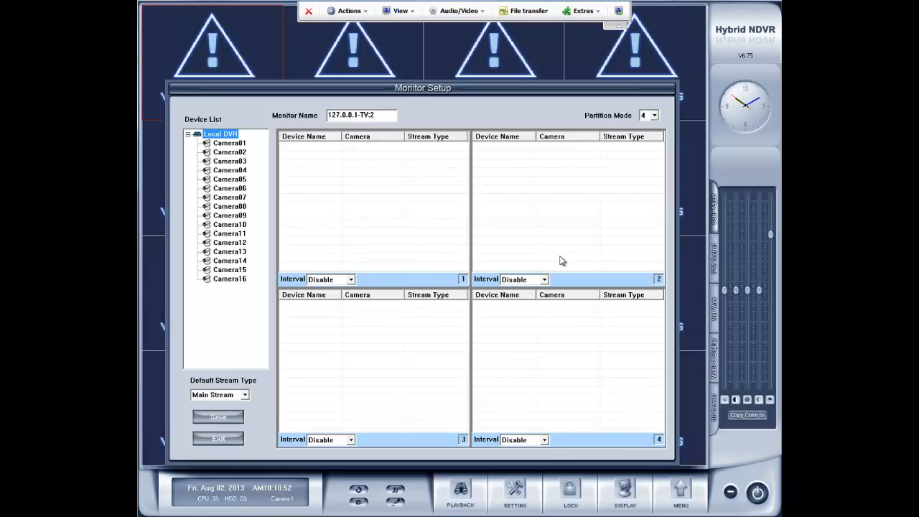
{"action": "left_click", "coordinate": [654, 115]}
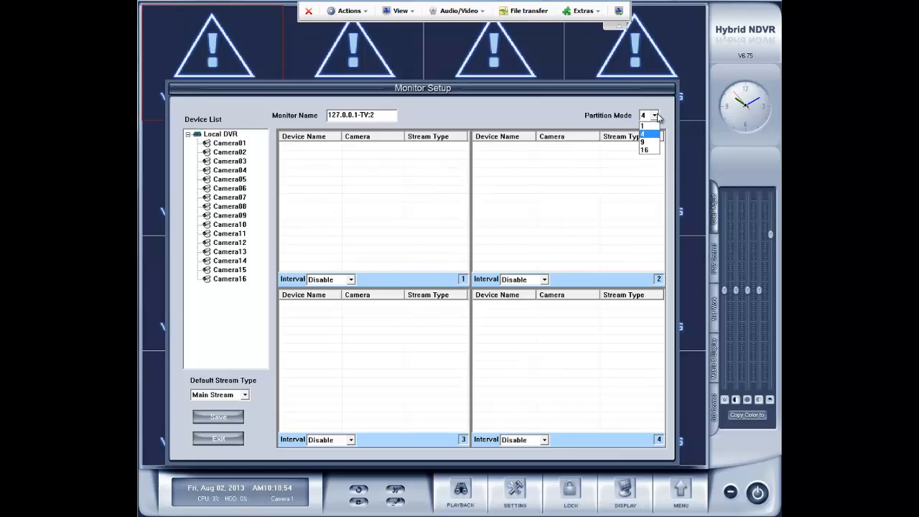
{"action": "left_click", "coordinate": [644, 149]}
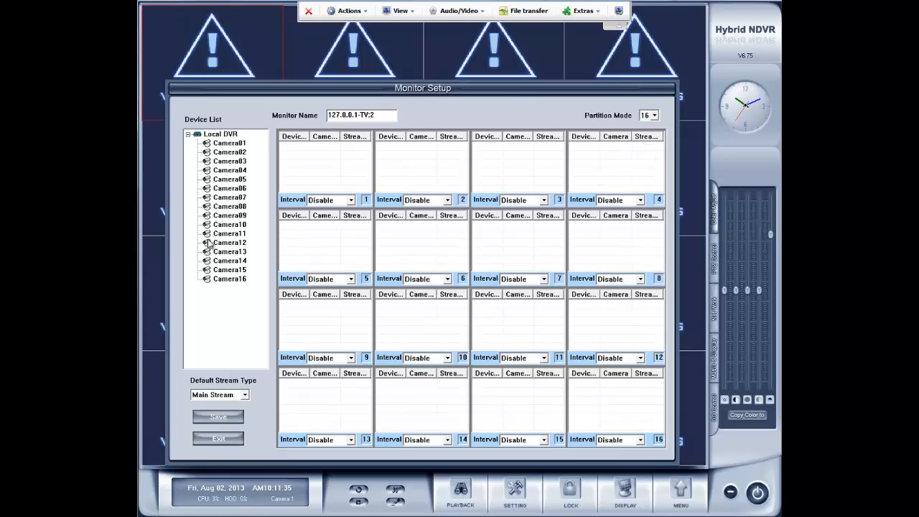
{"action": "left_click", "coordinate": [654, 114]}
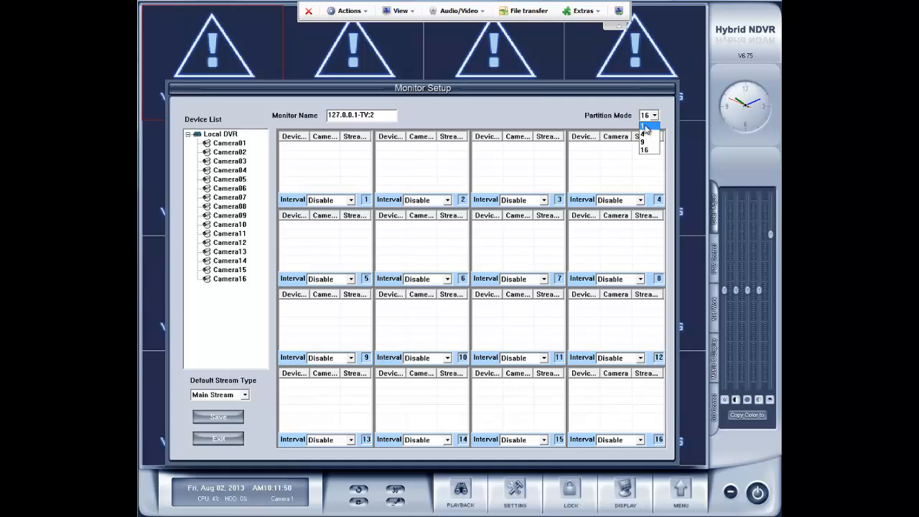
{"action": "left_click", "coordinate": [641, 135]}
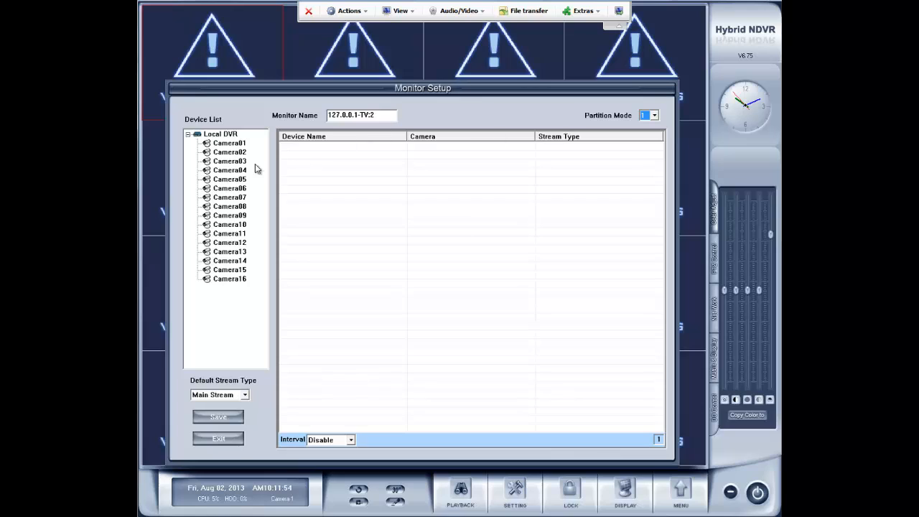
{"action": "mouse_move", "coordinate": [521, 127]}
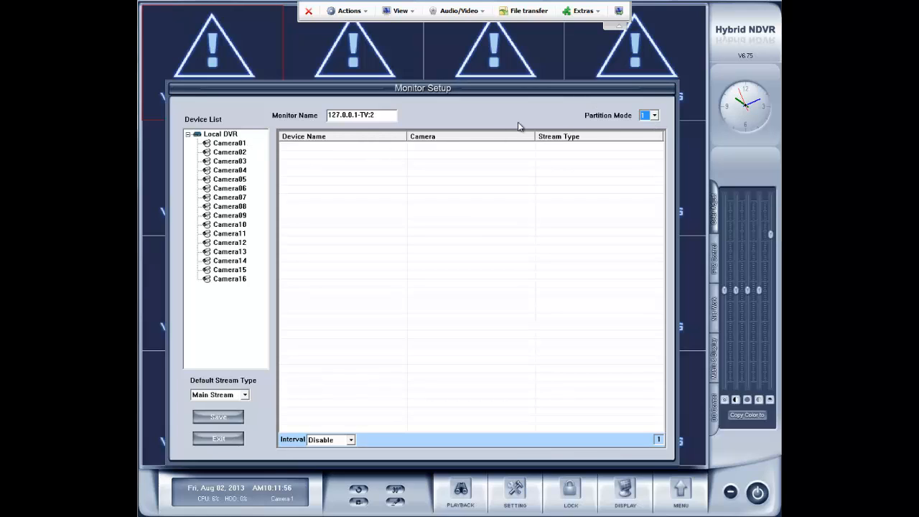
Step: Drag Camera01 into TV:2's partition and select the entries in its camera list
{"action": "left_click_drag", "start_coordinate": [229, 142], "coordinate": [401, 212]}
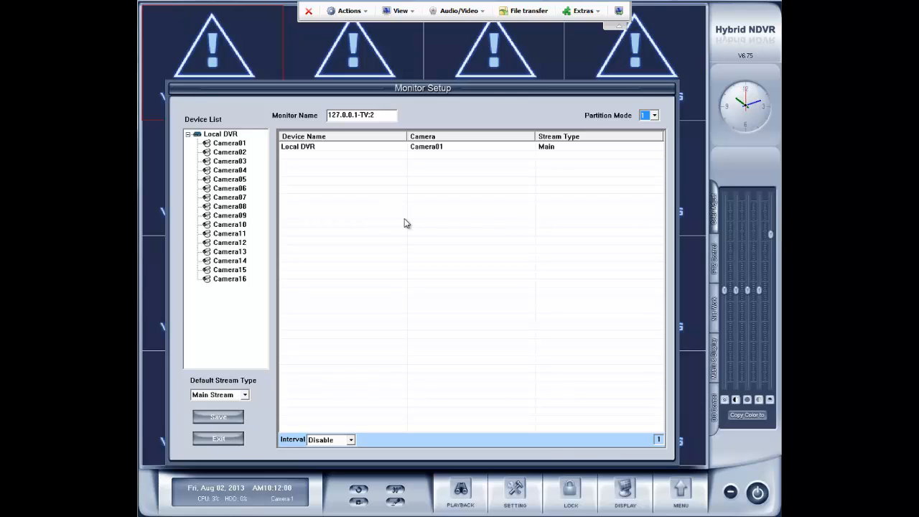
{"action": "mouse_move", "coordinate": [394, 231]}
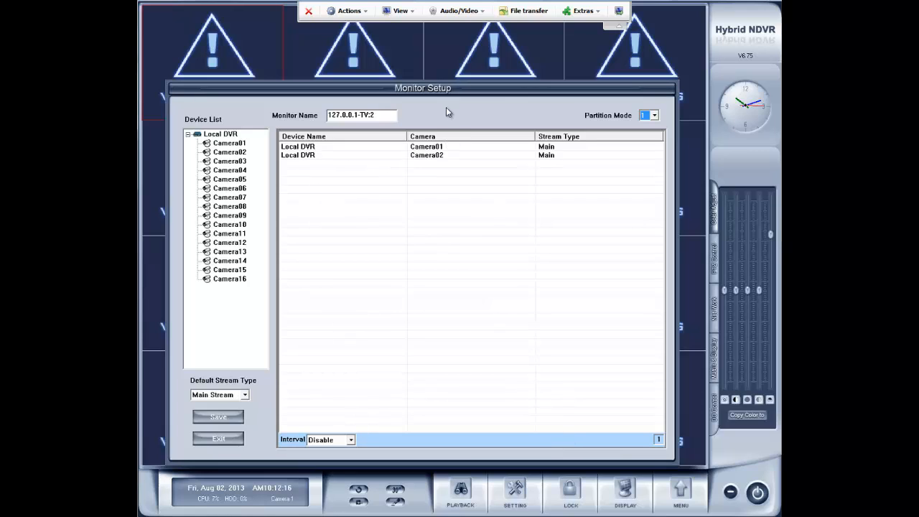
{"action": "left_click", "coordinate": [426, 146]}
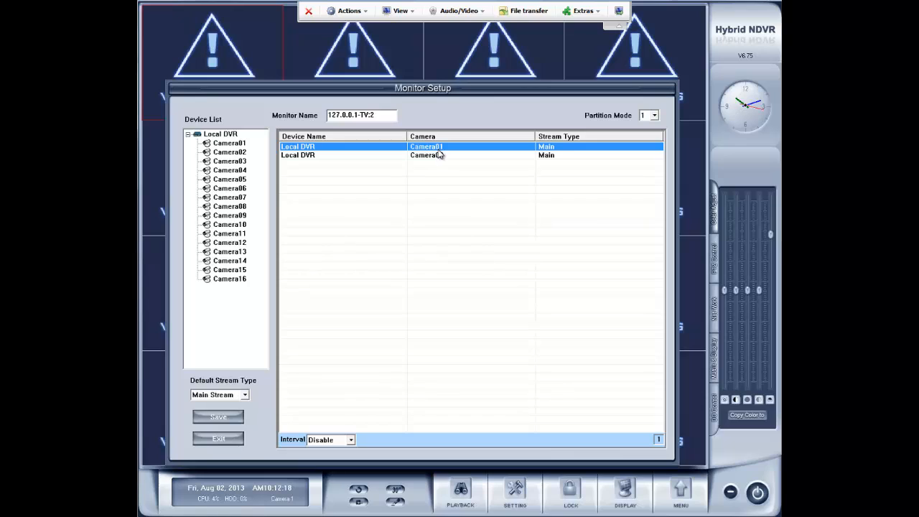
{"action": "left_click", "coordinate": [427, 155]}
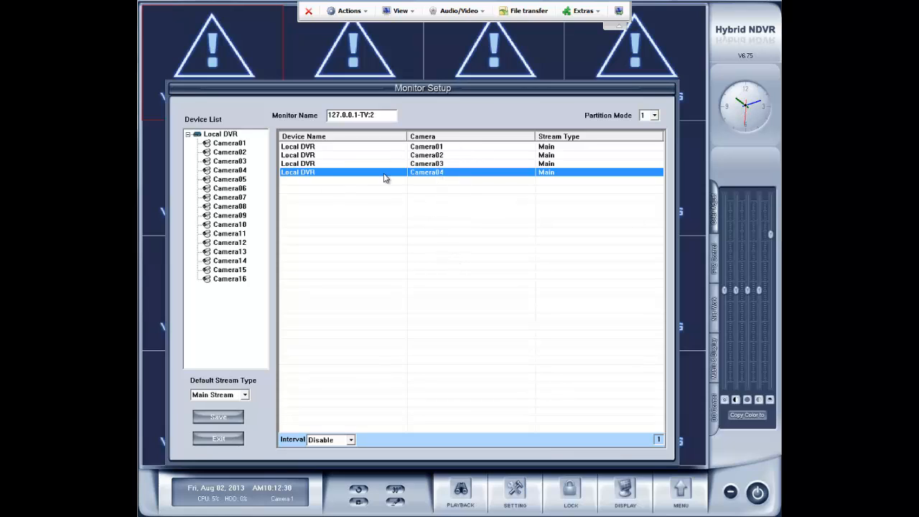
{"action": "mouse_move", "coordinate": [318, 219]}
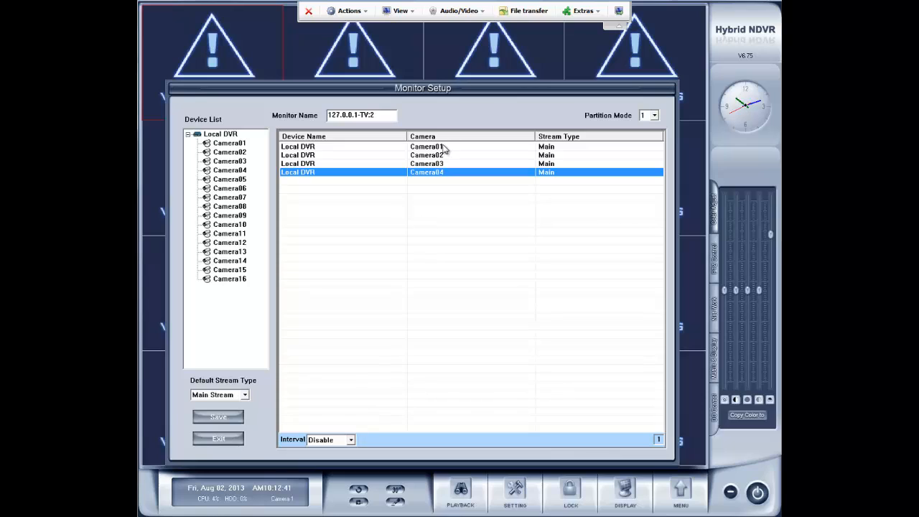
{"action": "mouse_move", "coordinate": [290, 449]}
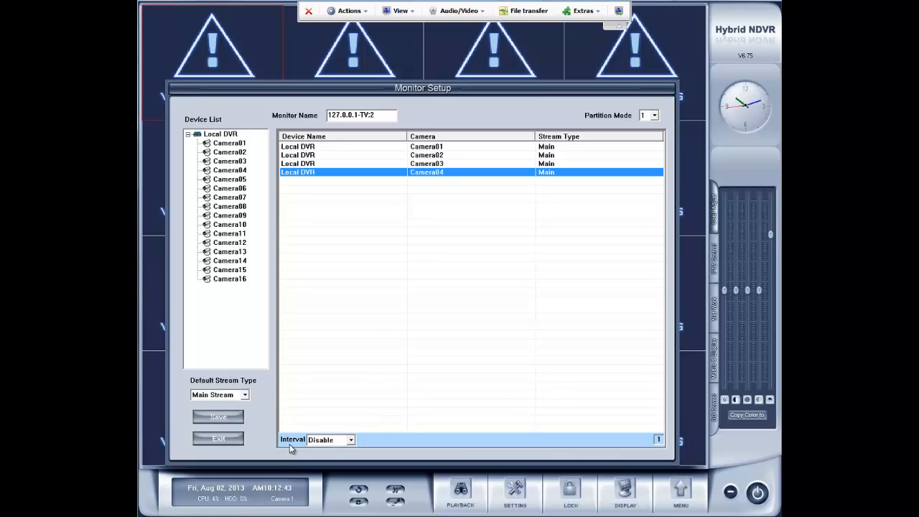
Step: Set TV:2's cycling interval to 60 seconds, select the camera entries, then set it to Disable
{"action": "left_click", "coordinate": [352, 439]}
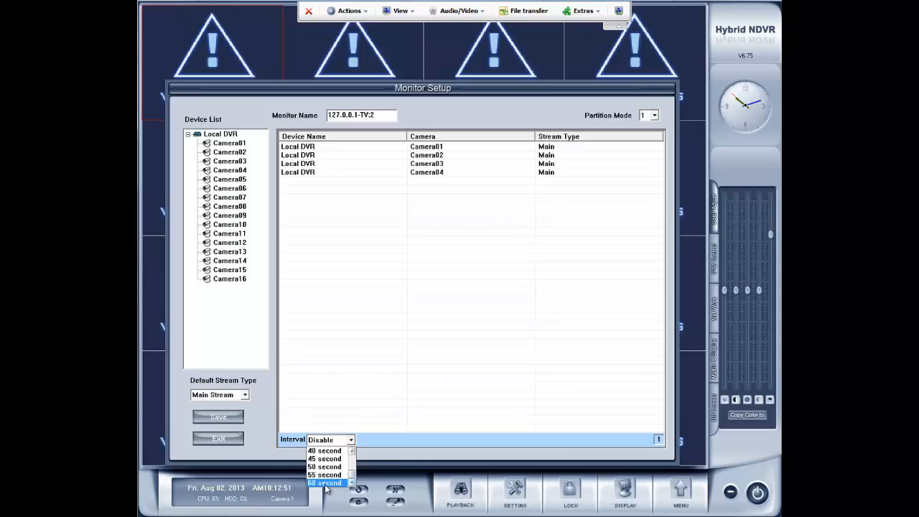
{"action": "left_click", "coordinate": [324, 483]}
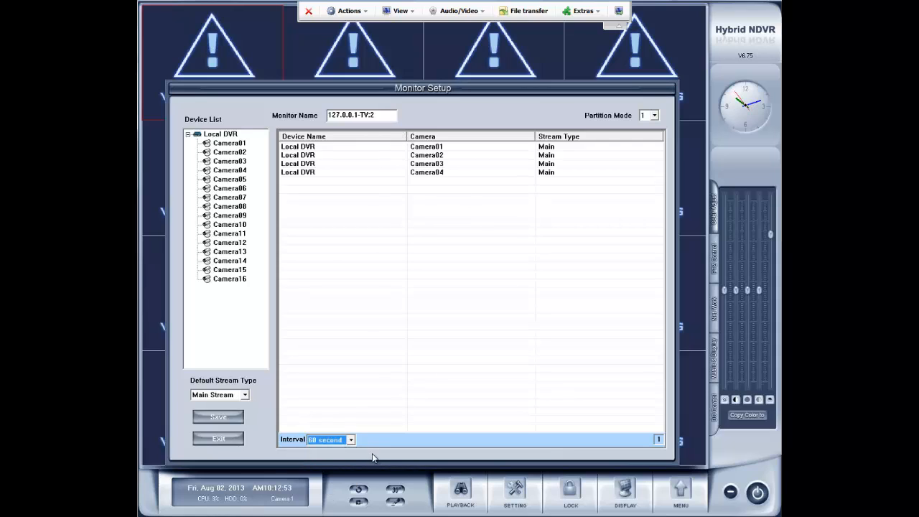
{"action": "mouse_move", "coordinate": [438, 149]}
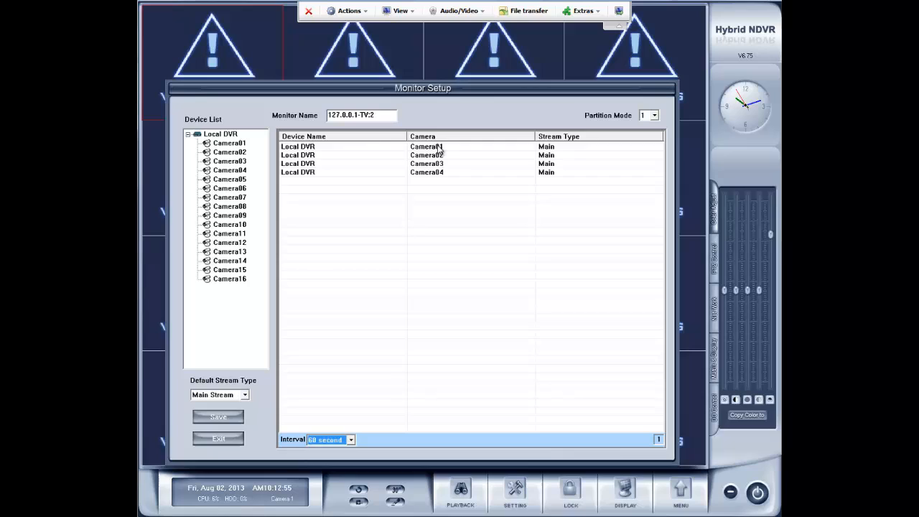
{"action": "left_click", "coordinate": [426, 147]}
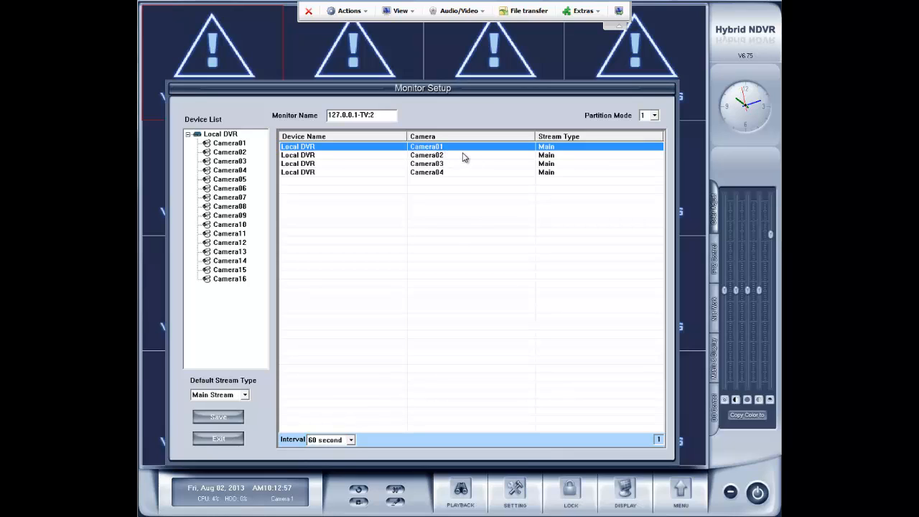
{"action": "left_click", "coordinate": [426, 155]}
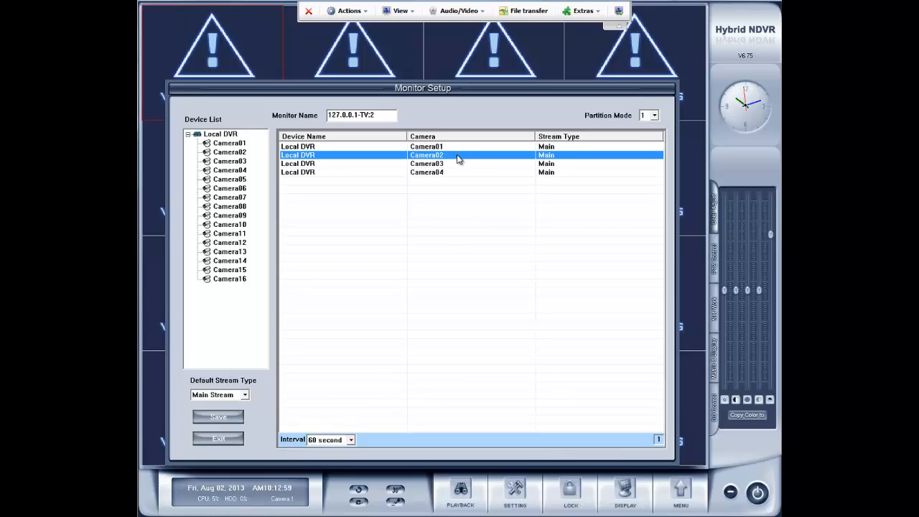
{"action": "left_click", "coordinate": [427, 163]}
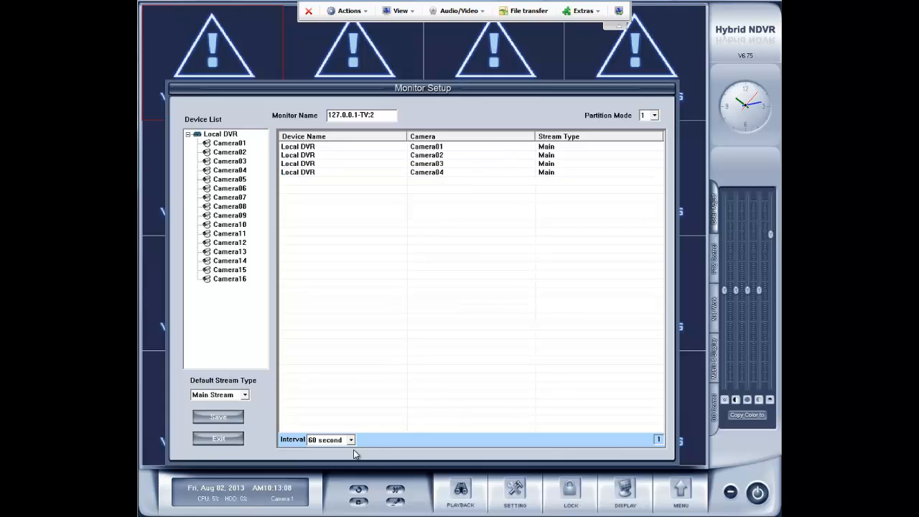
{"action": "left_click", "coordinate": [352, 440]}
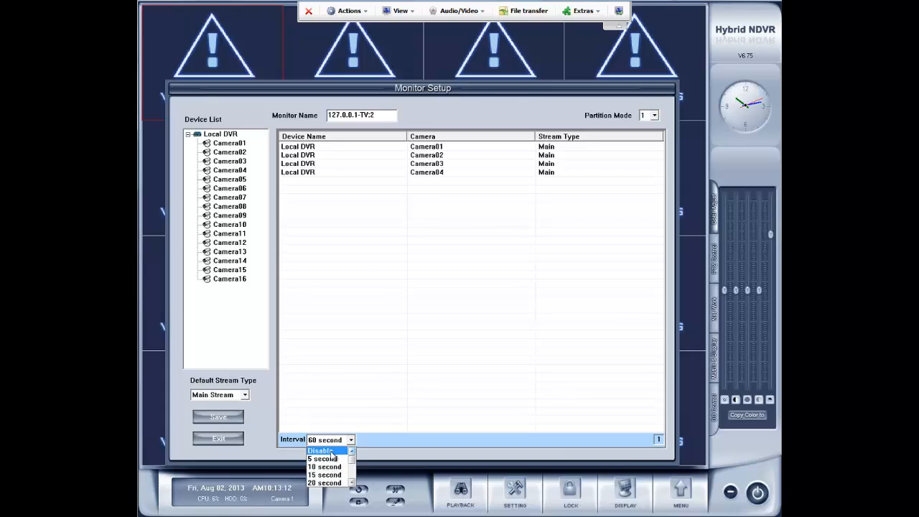
{"action": "left_click", "coordinate": [320, 451]}
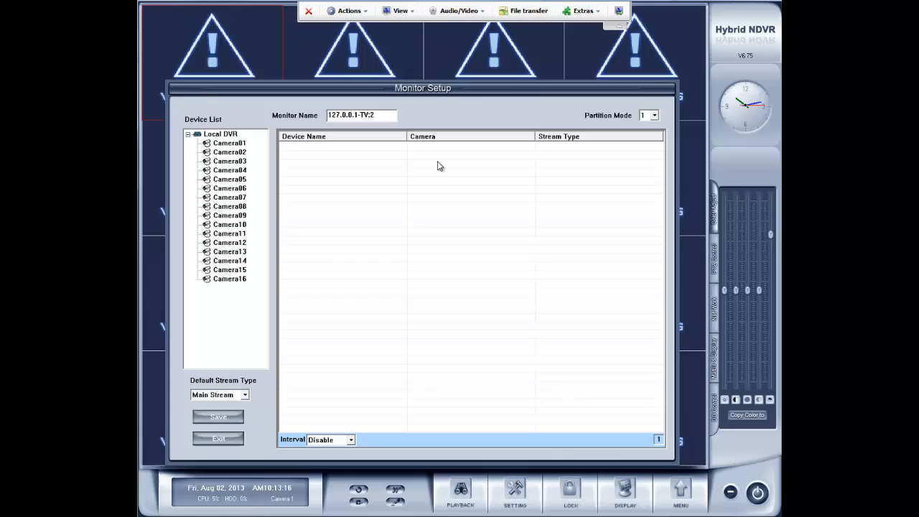
{"action": "mouse_move", "coordinate": [344, 168]}
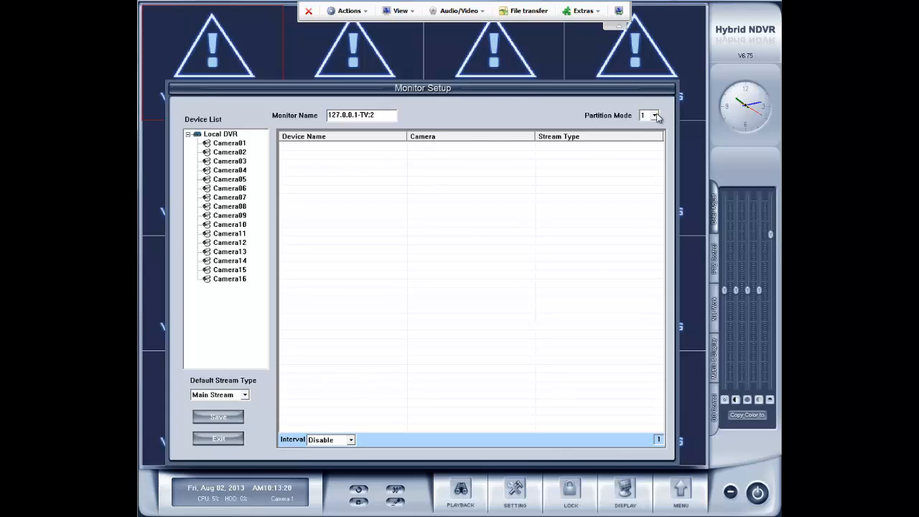
Step: Show the partition mode choices for TV:2
{"action": "left_click", "coordinate": [653, 115]}
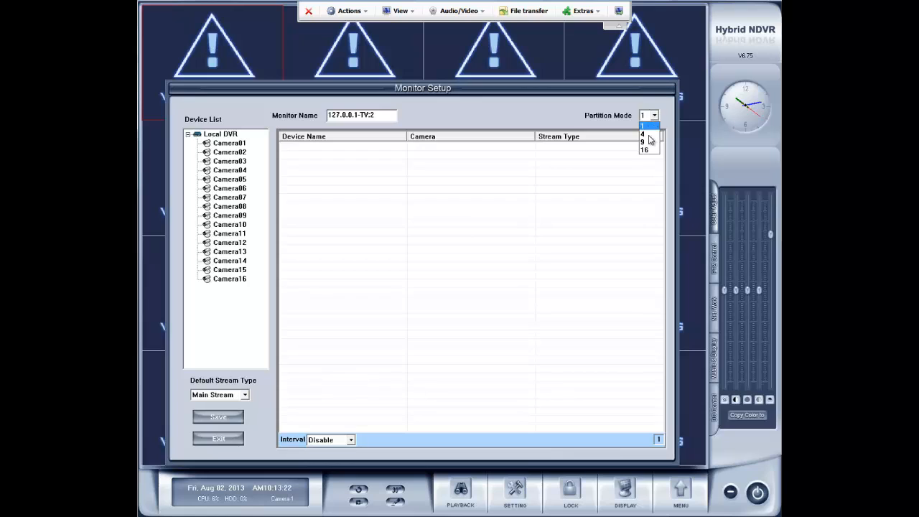
Step: Split TV:2 into 4 partitions, then open the partition mode dropdown again
{"action": "left_click", "coordinate": [642, 135]}
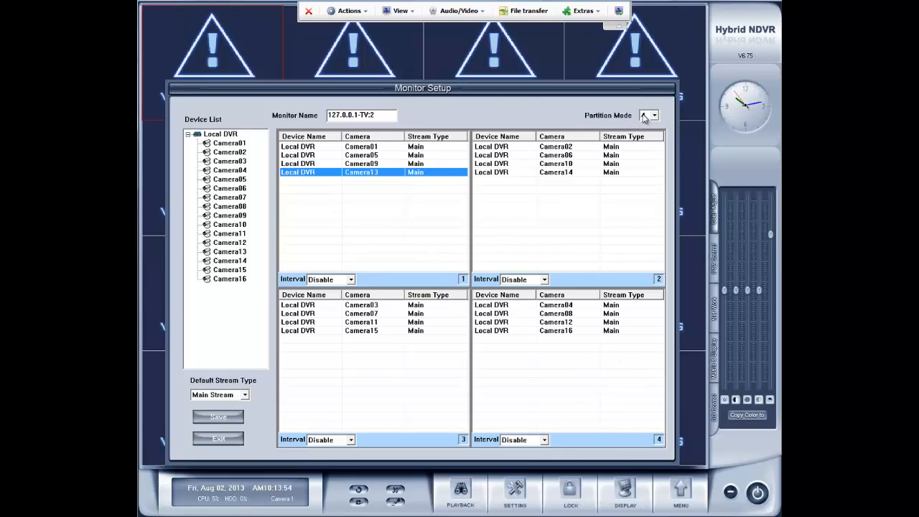
{"action": "left_click", "coordinate": [647, 114]}
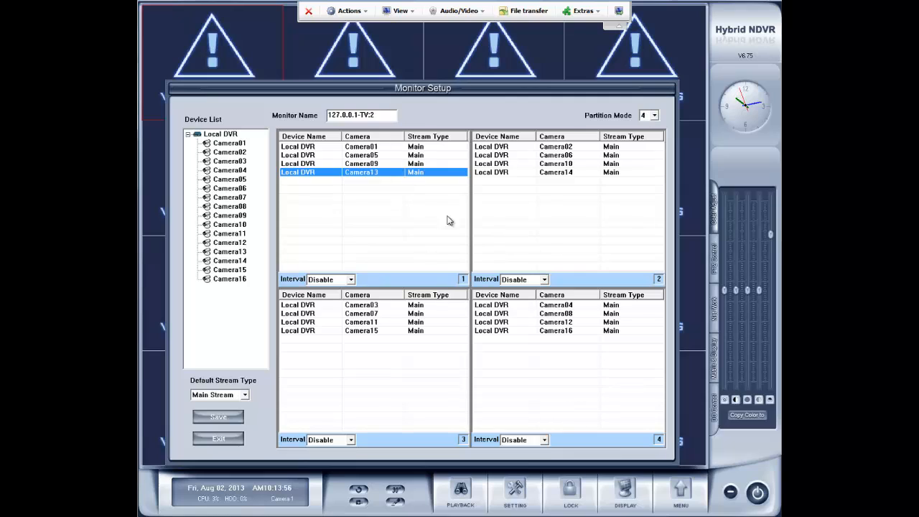
{"action": "mouse_move", "coordinate": [323, 262]}
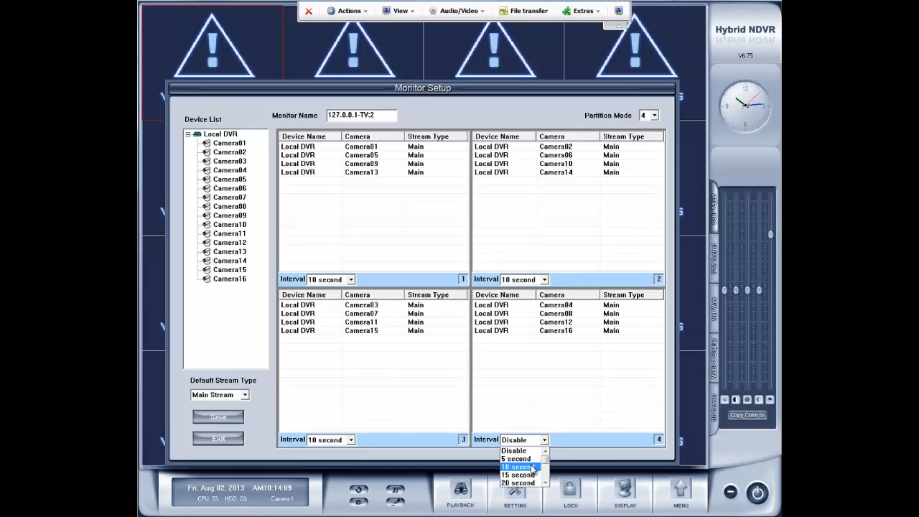
Step: Set partition 4's interval to 10 seconds and select entries in the first partition's list
{"action": "left_click", "coordinate": [516, 466]}
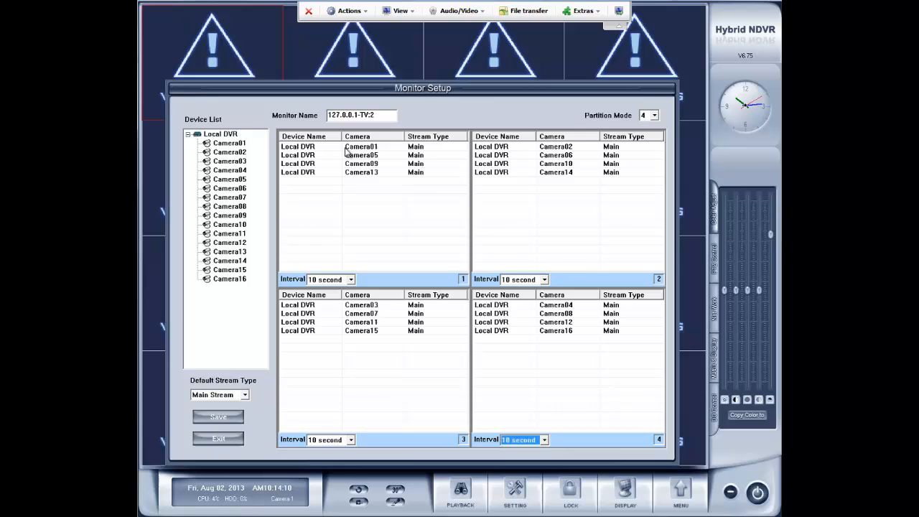
{"action": "left_click", "coordinate": [360, 146]}
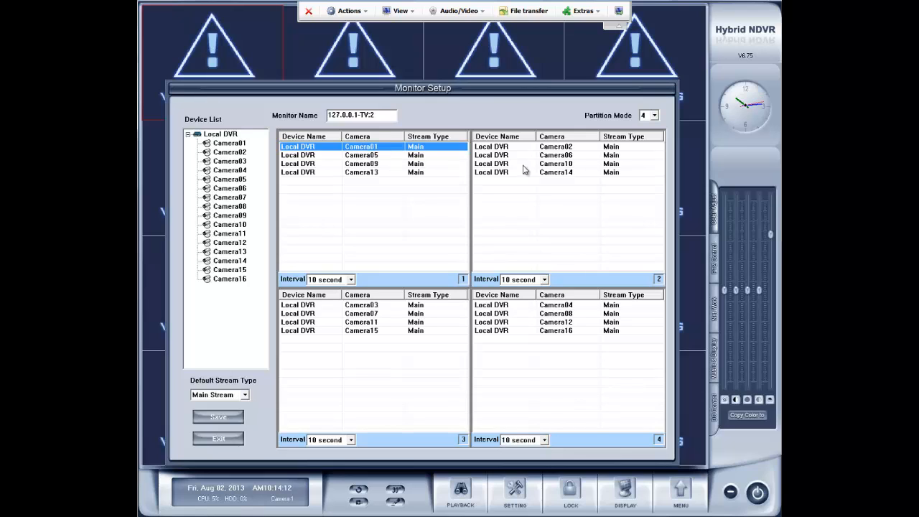
{"action": "left_click", "coordinate": [361, 155]}
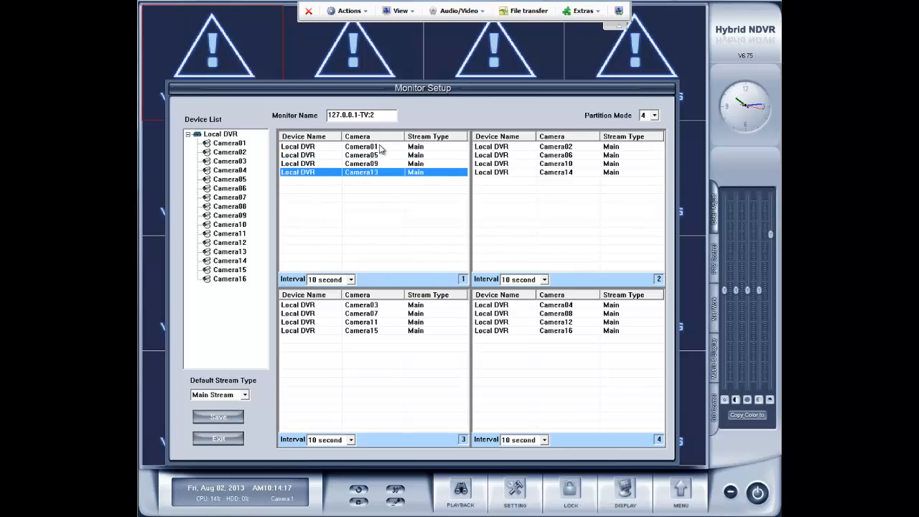
{"action": "mouse_move", "coordinate": [567, 174]}
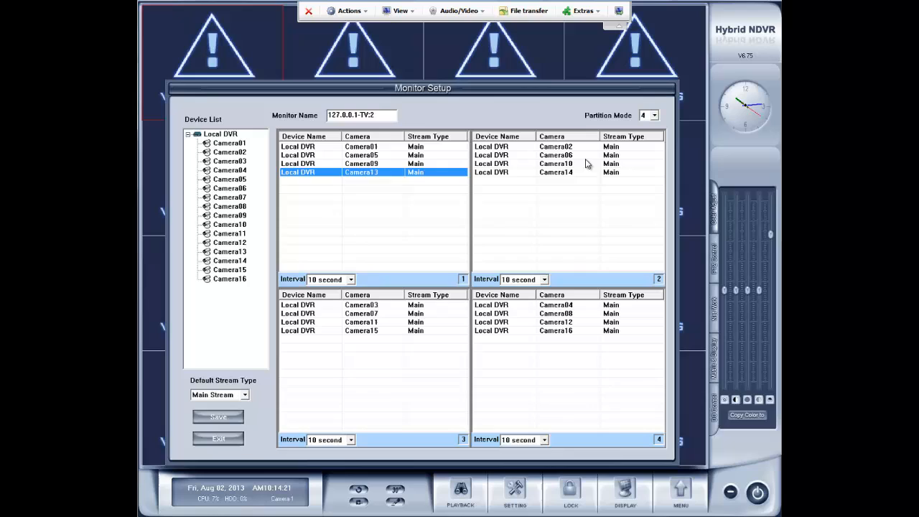
{"action": "mouse_move", "coordinate": [366, 342]}
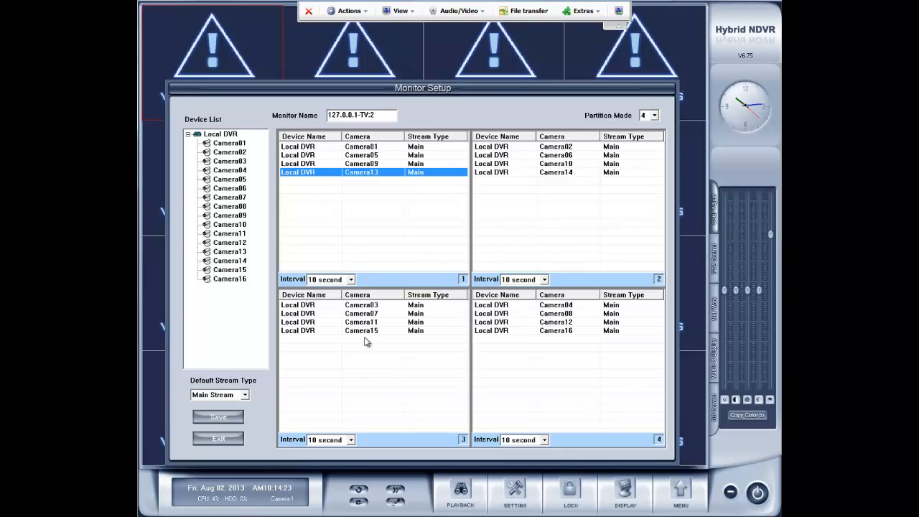
{"action": "mouse_move", "coordinate": [540, 308]}
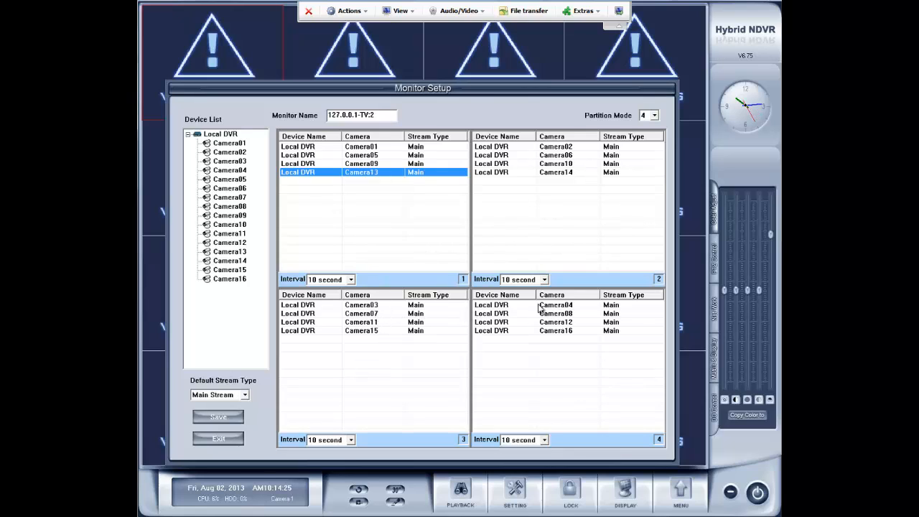
{"action": "mouse_move", "coordinate": [577, 328]}
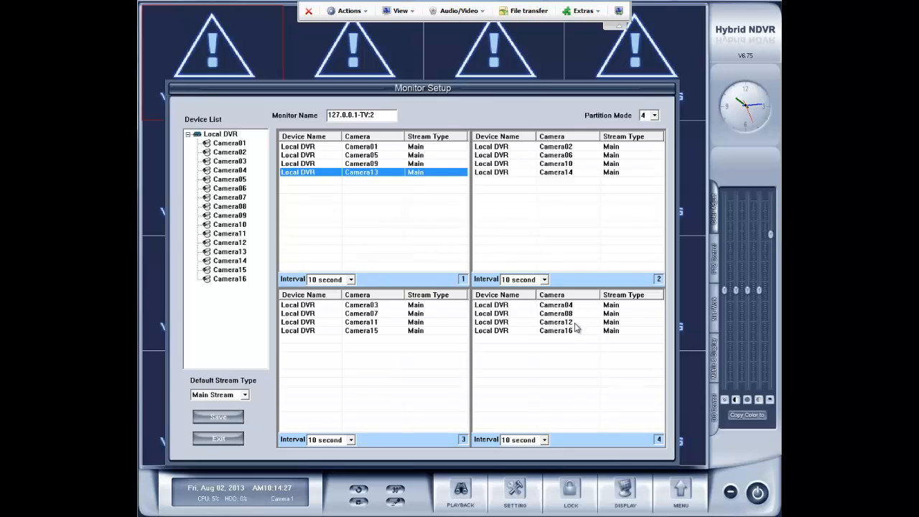
{"action": "mouse_move", "coordinate": [392, 429]}
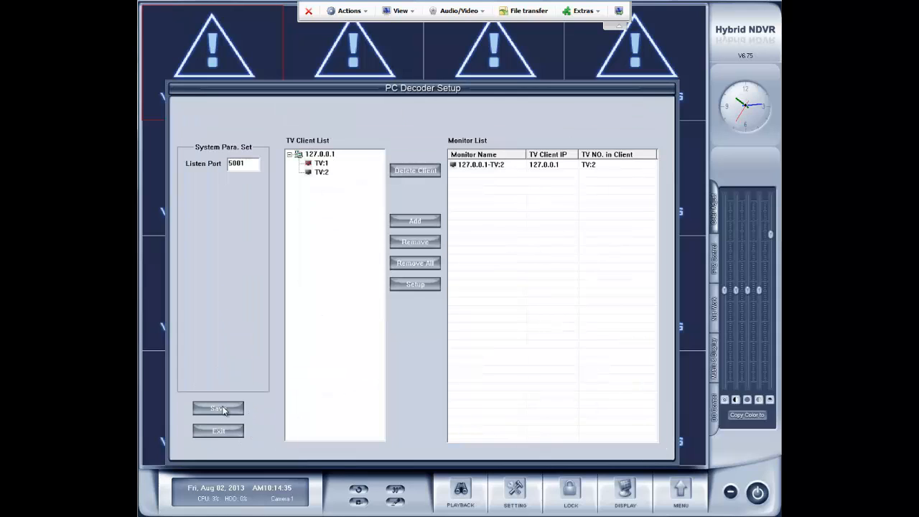
Step: Save the PC Decoder setup with the TV2 monitor and confirm the success message
{"action": "left_click", "coordinate": [218, 408]}
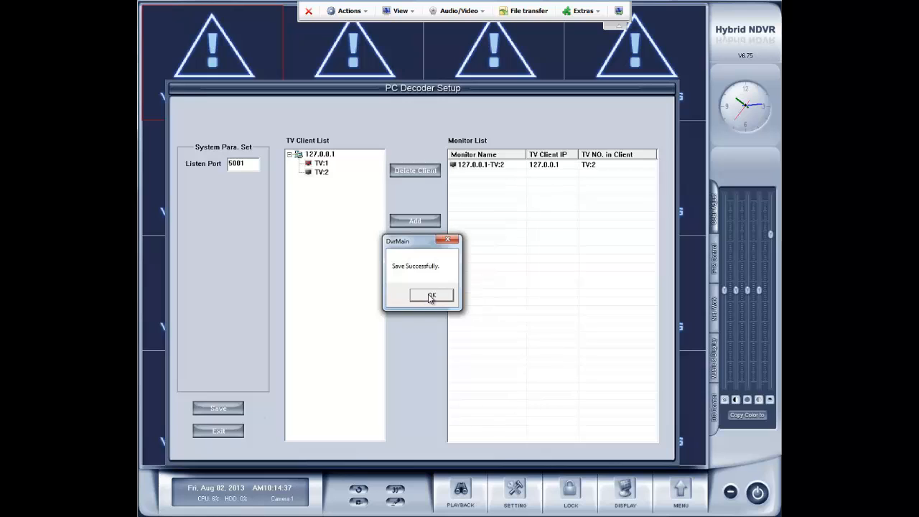
{"action": "left_click", "coordinate": [431, 296]}
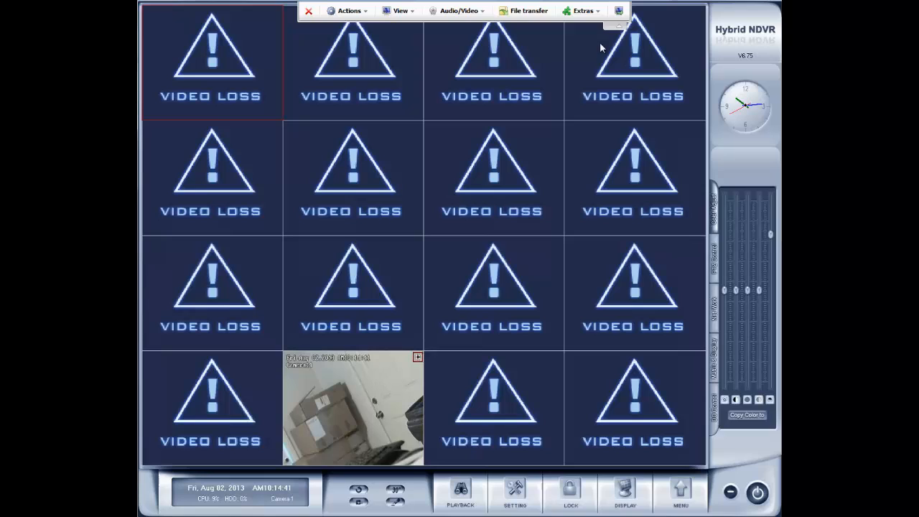
{"action": "mouse_move", "coordinate": [618, 11]}
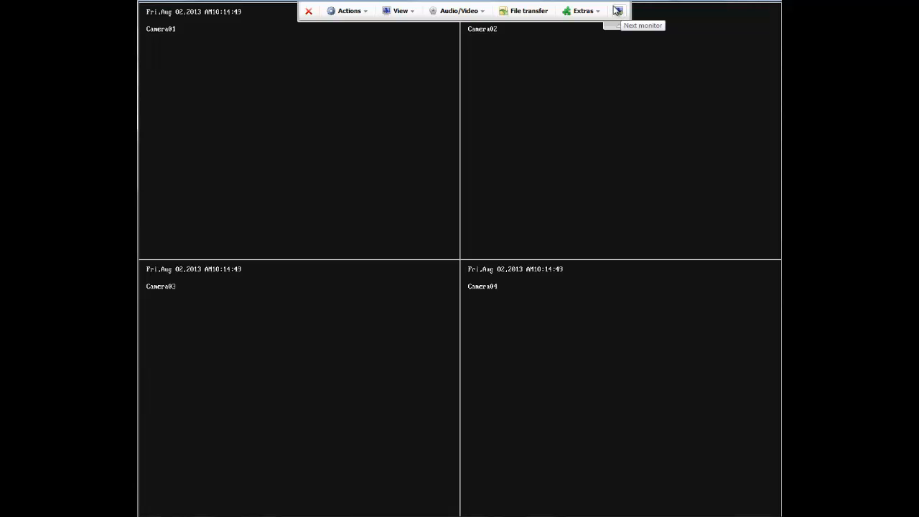
{"action": "left_click", "coordinate": [618, 11]}
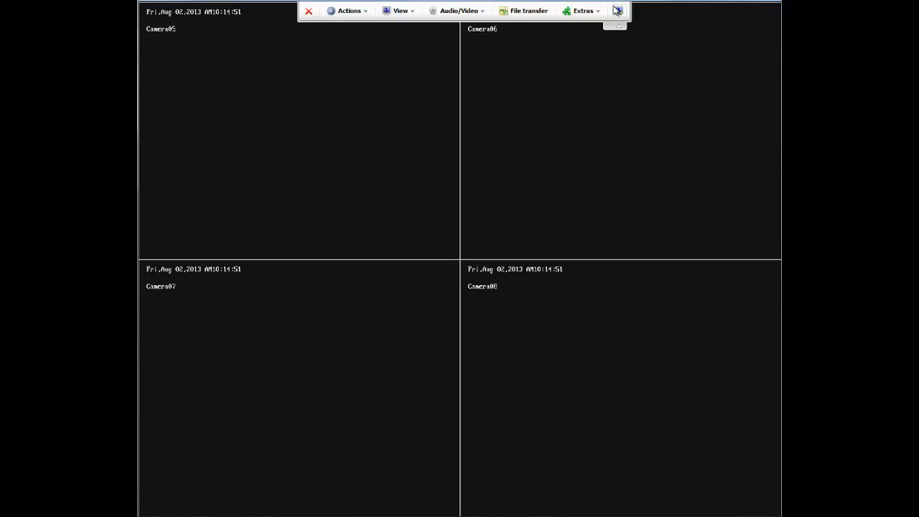
{"action": "mouse_move", "coordinate": [617, 11]}
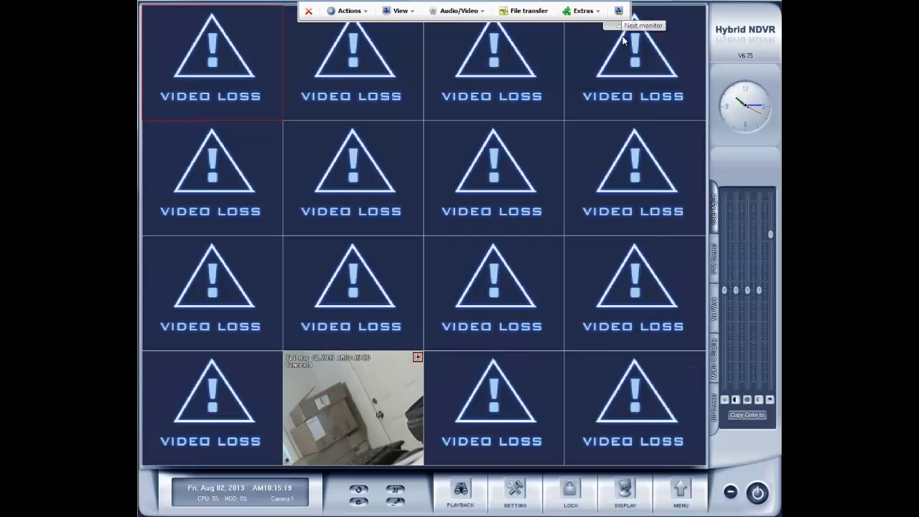
{"action": "mouse_move", "coordinate": [680, 368]}
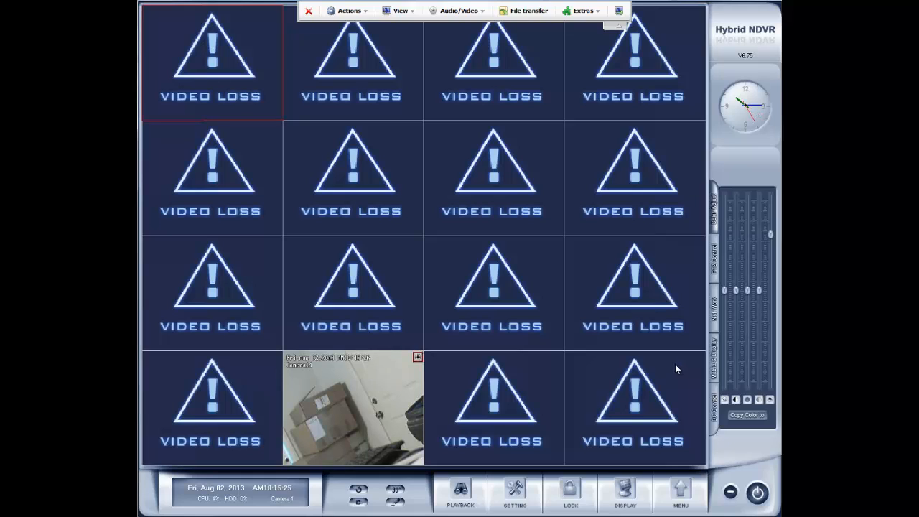
{"action": "mouse_move", "coordinate": [716, 386]}
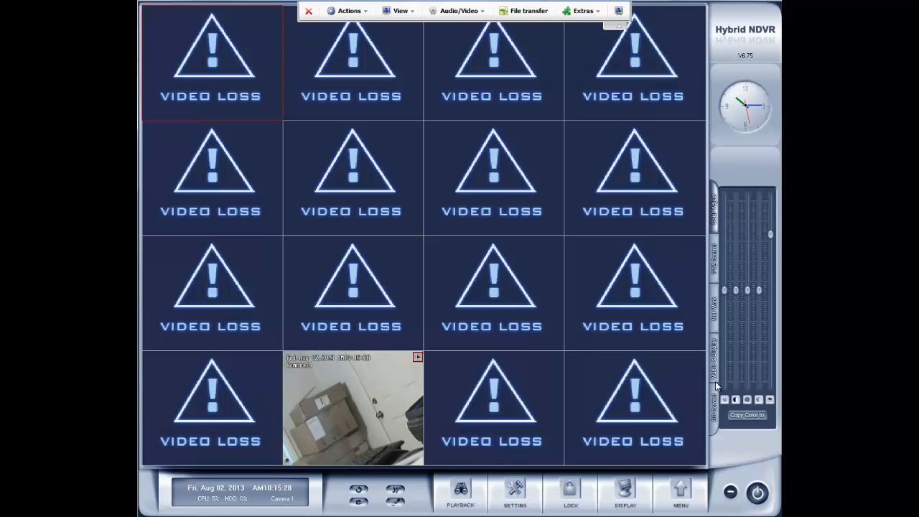